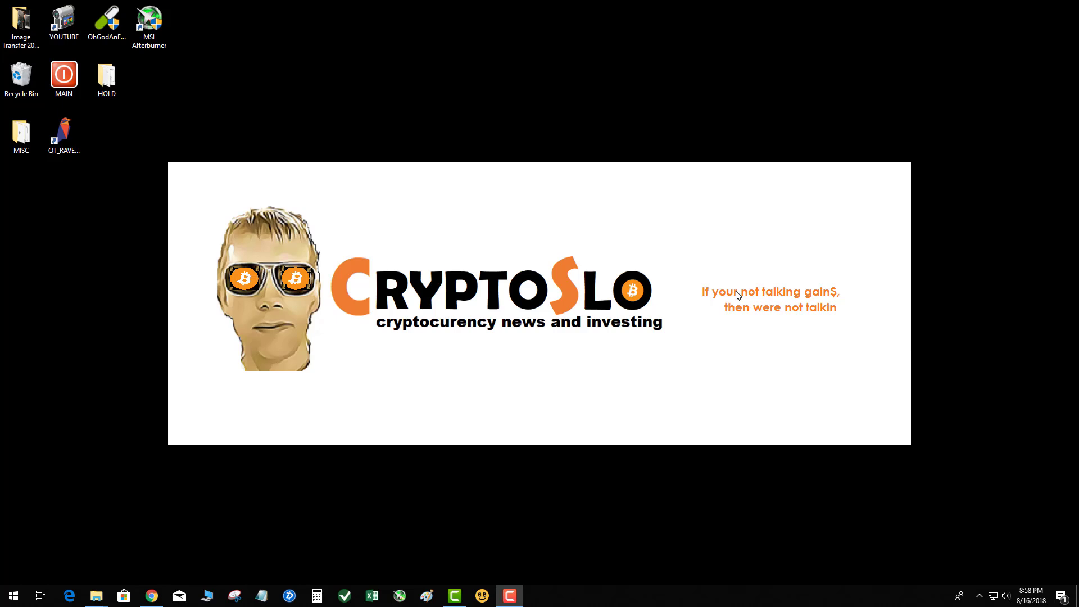
pyautogui.moveTo(555, 290)
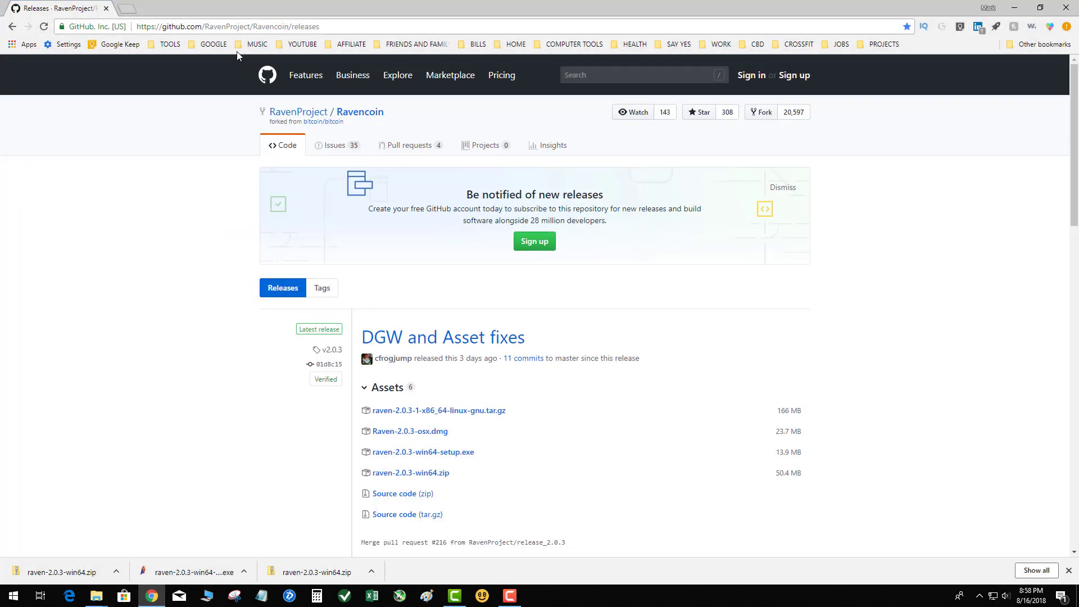
pyautogui.moveTo(431, 424)
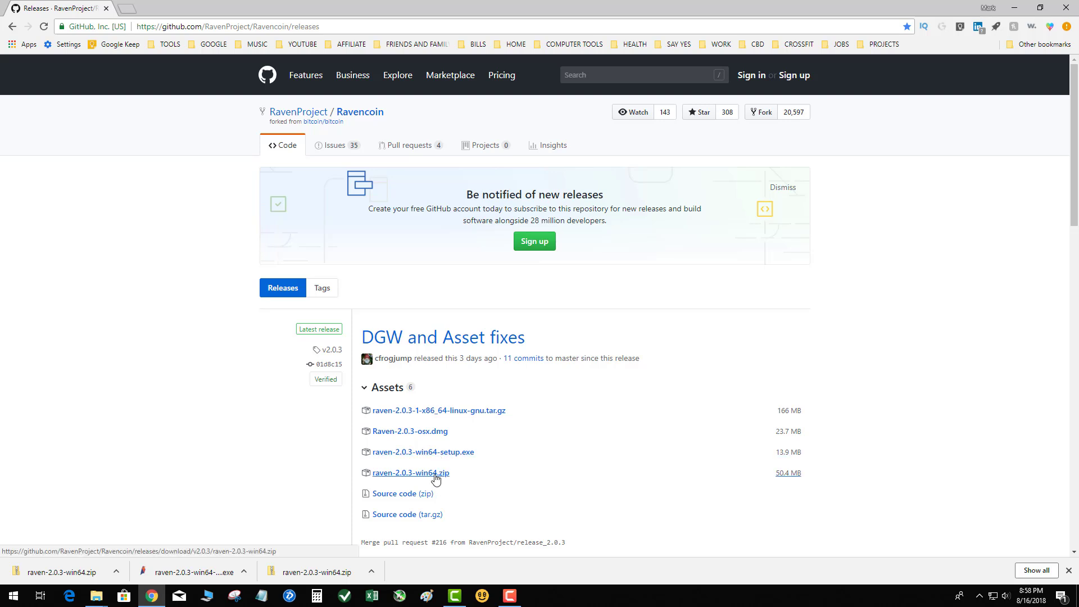
# Step: Download raven-2.0.3-win64.zip from the v2.0.3 release assets and save it to the Desktop
pyautogui.click(410, 472)
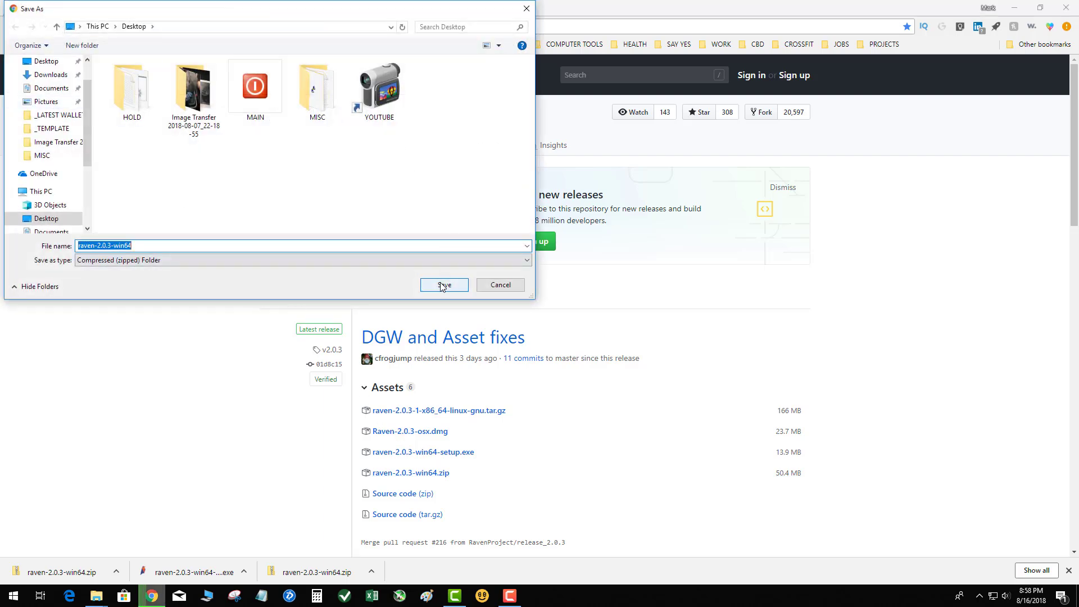
pyautogui.click(443, 285)
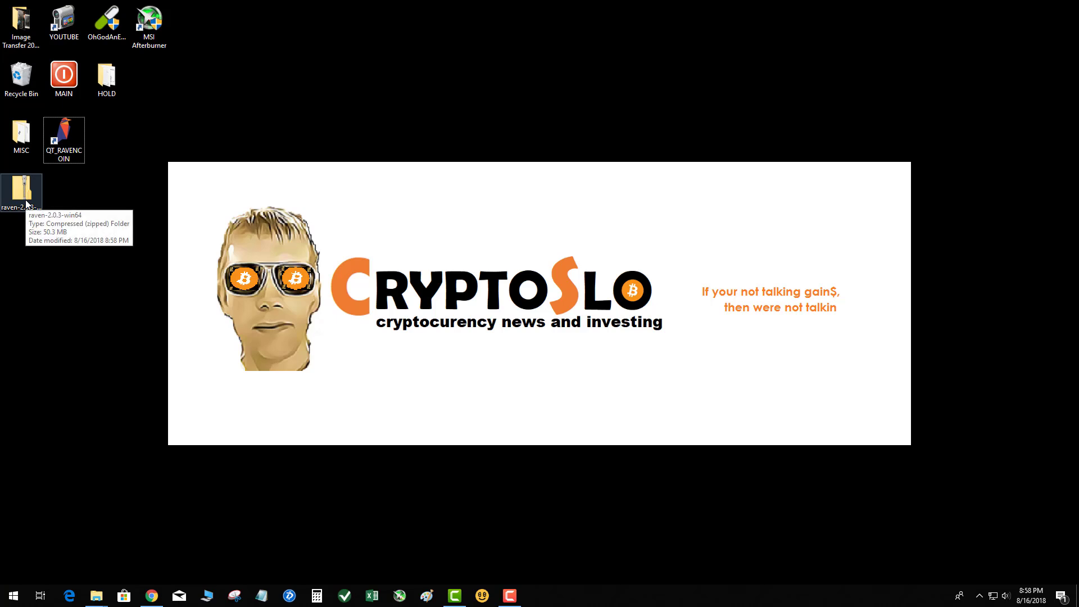
# Step: Extract raven-2.0.3-win64.zip into a raven-2.0.3-win64 folder on the desktop
pyautogui.rightClick(21, 191)
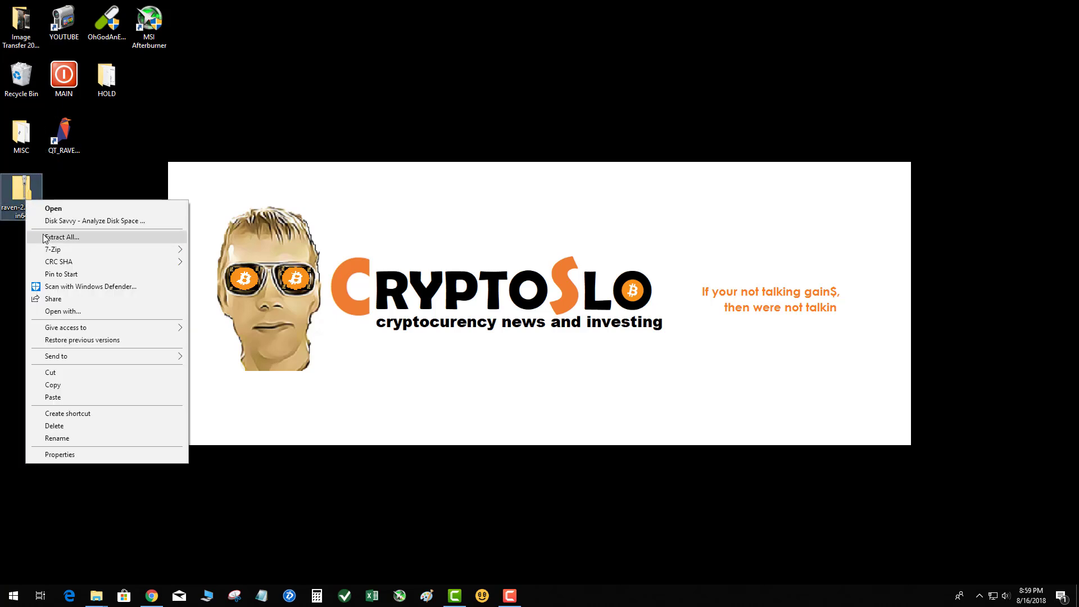
pyautogui.click(61, 237)
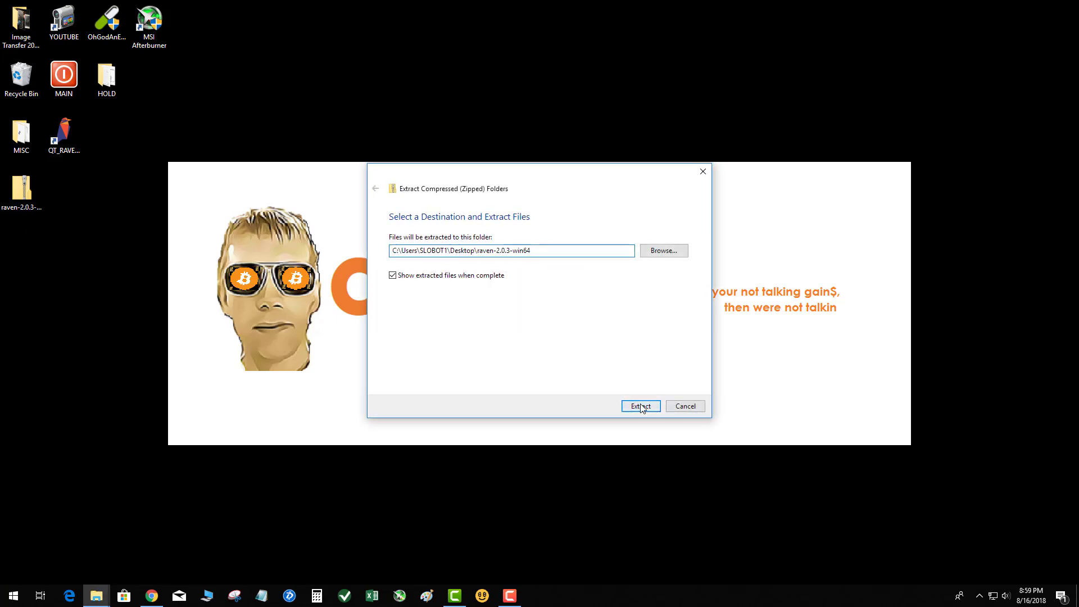
pyautogui.click(639, 405)
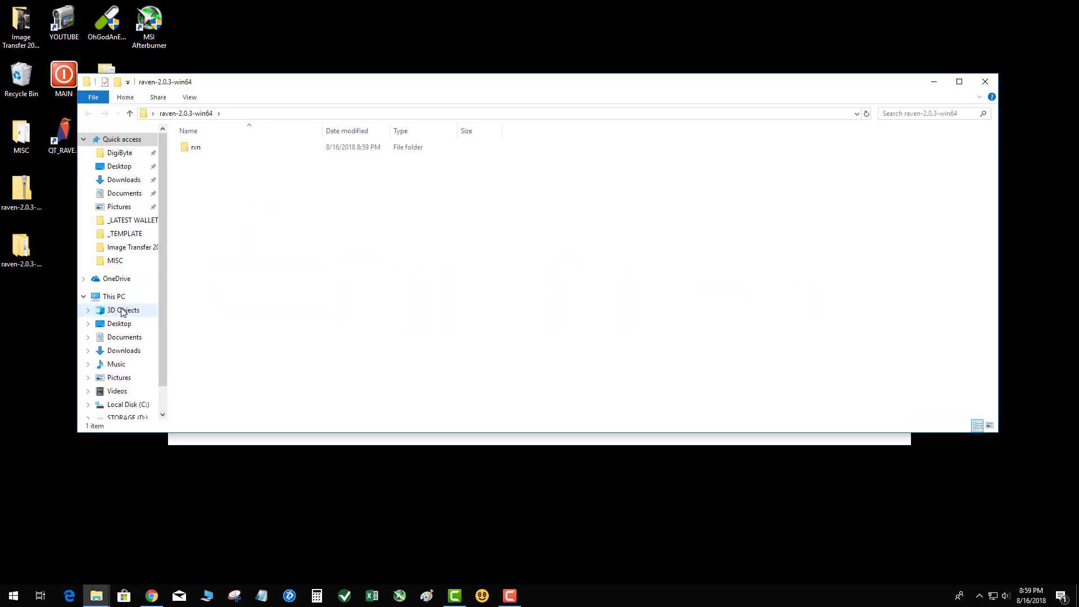
# Step: Copy the raven-qt application from rvn\bin to the desktop
pyautogui.doubleClick(195, 146)
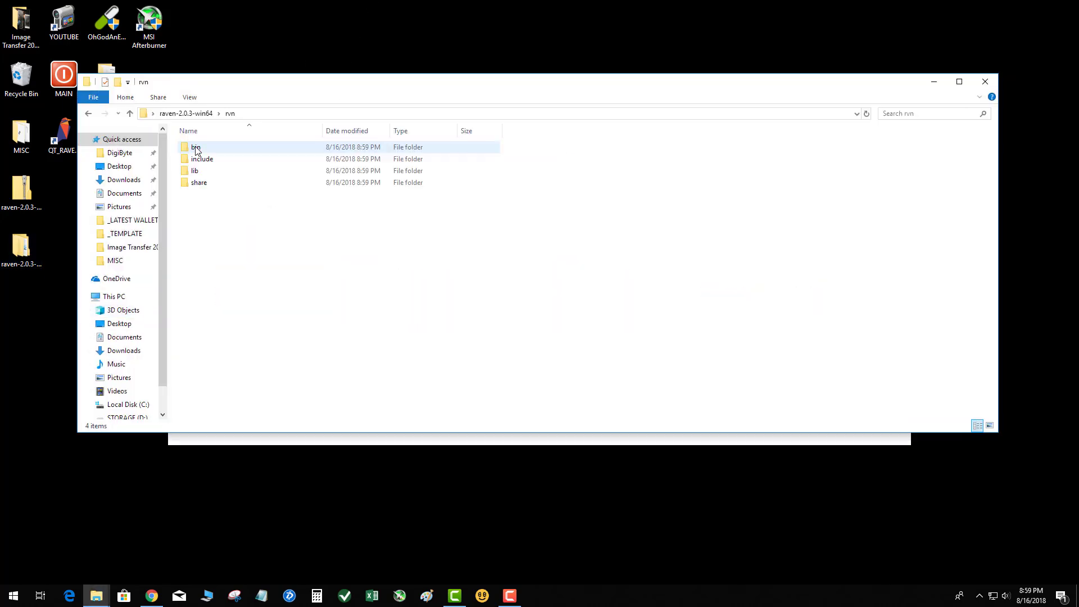
pyautogui.click(196, 146)
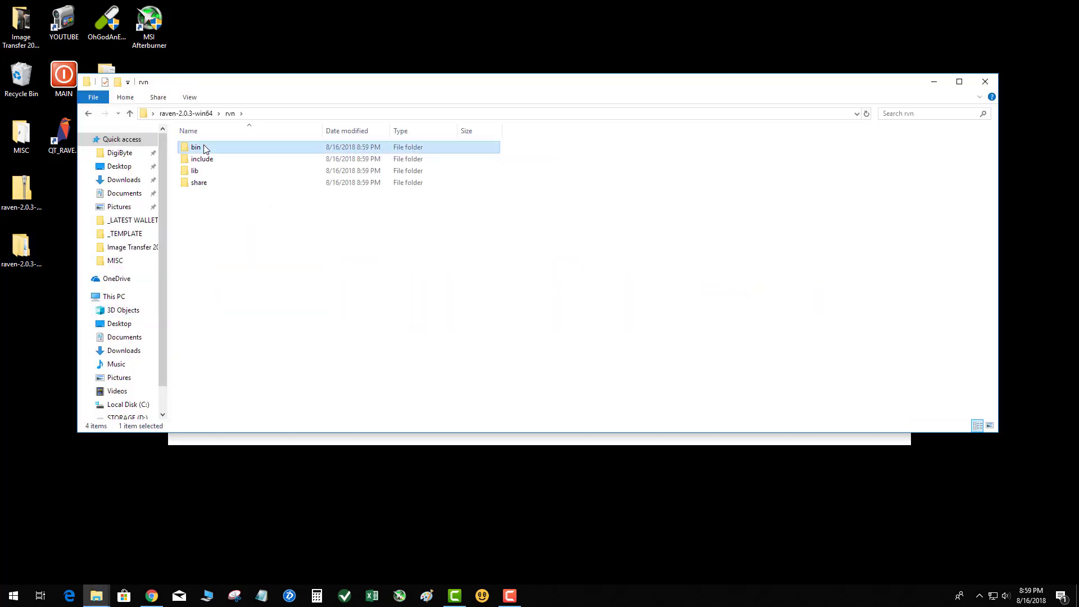
pyautogui.doubleClick(196, 146)
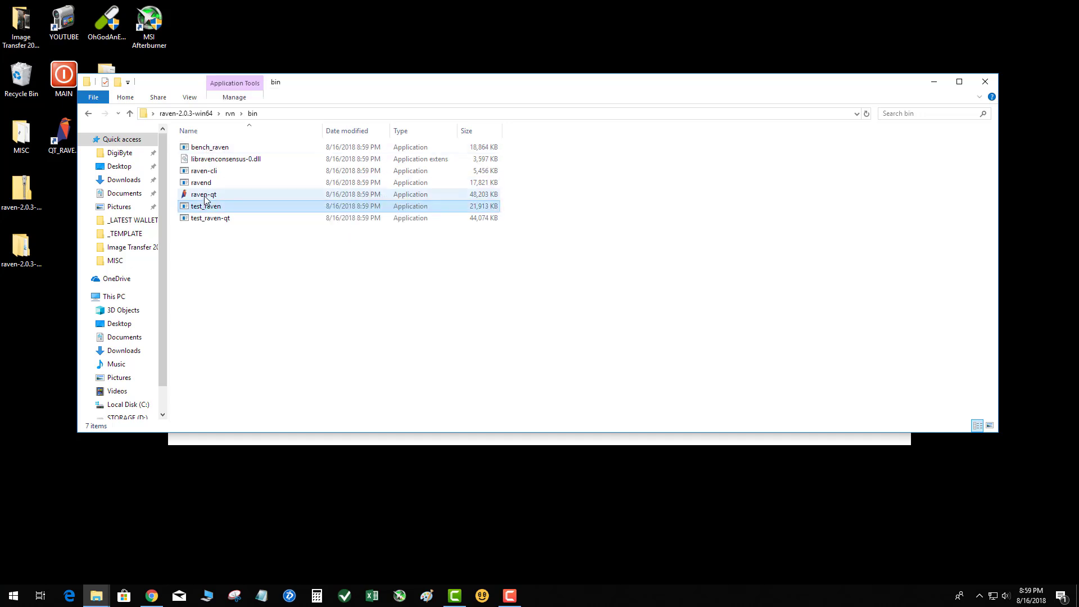
pyautogui.rightClick(203, 194)
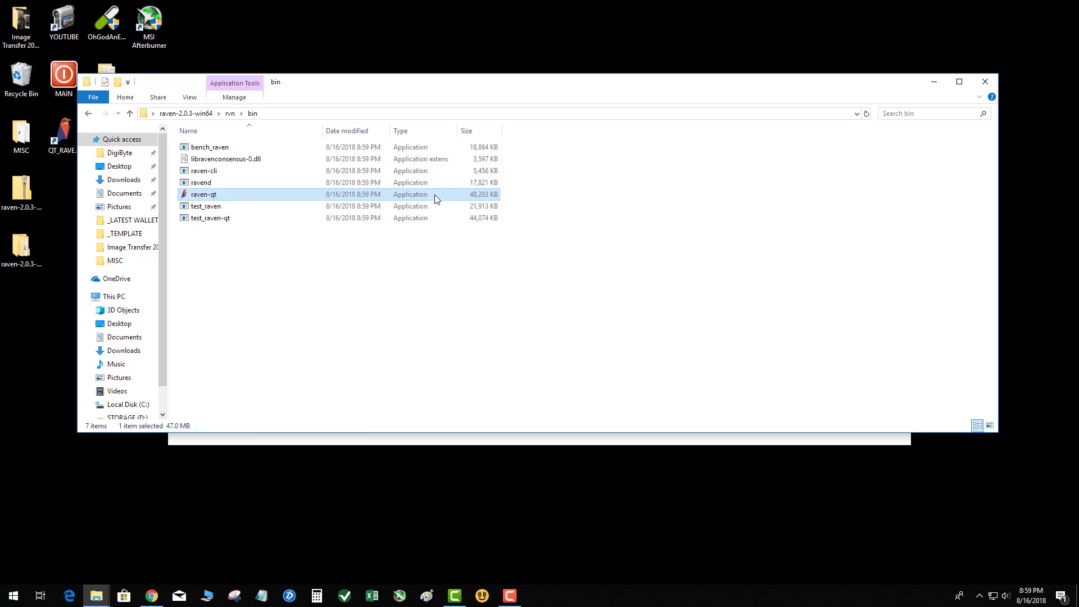
pyautogui.rightClick(203, 194)
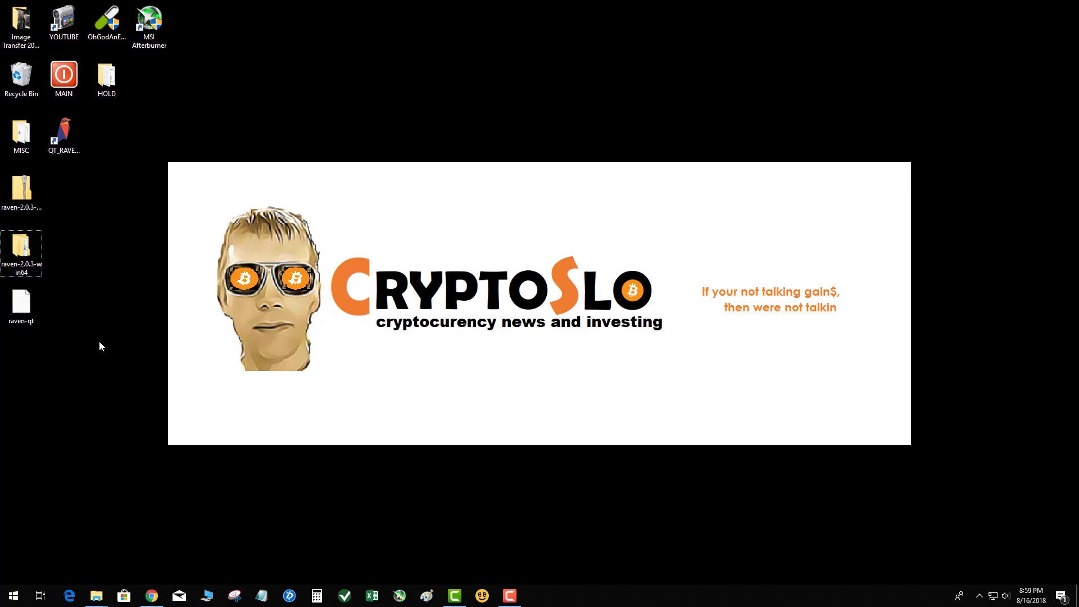
pyautogui.moveTo(21, 76)
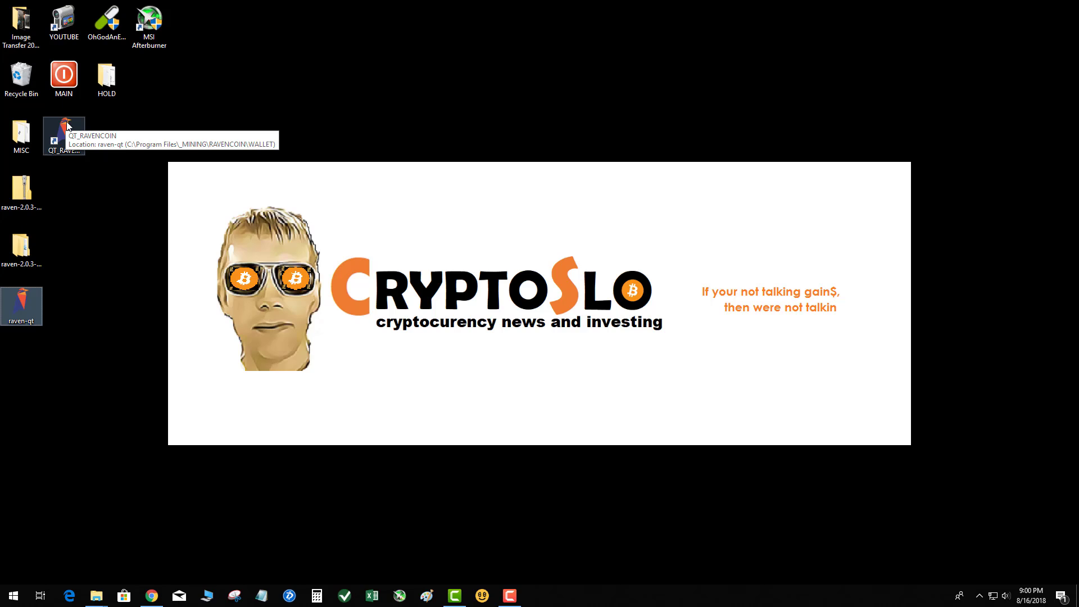
pyautogui.moveTo(91, 150)
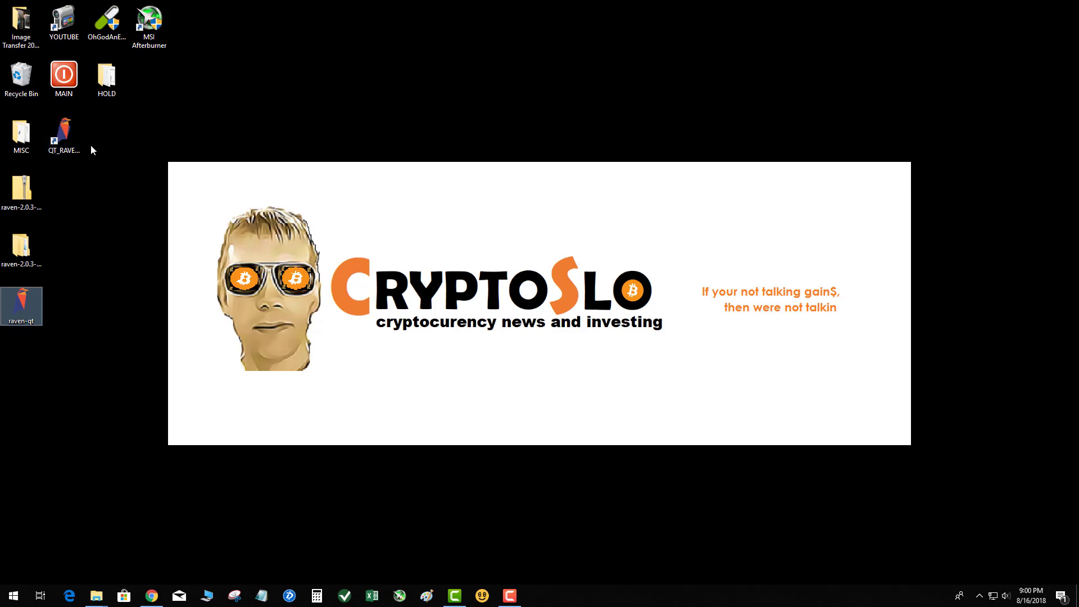
# Step: Open the QT_RAVENCOIN shortcut's WALLET location and inspect raven-qt and the _08162018 backup
pyautogui.rightClick(64, 134)
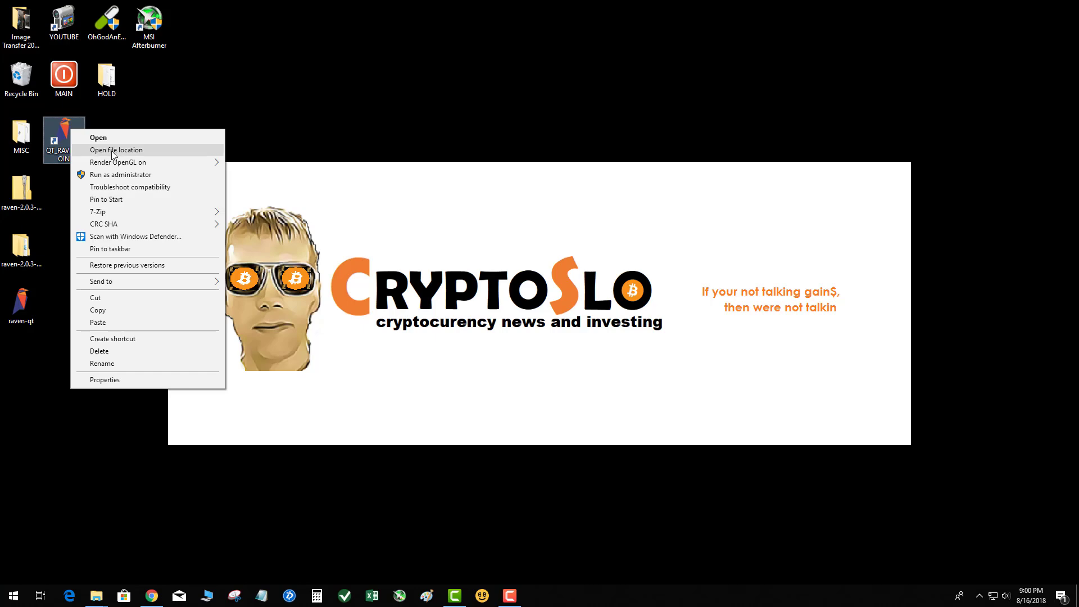
pyautogui.click(116, 149)
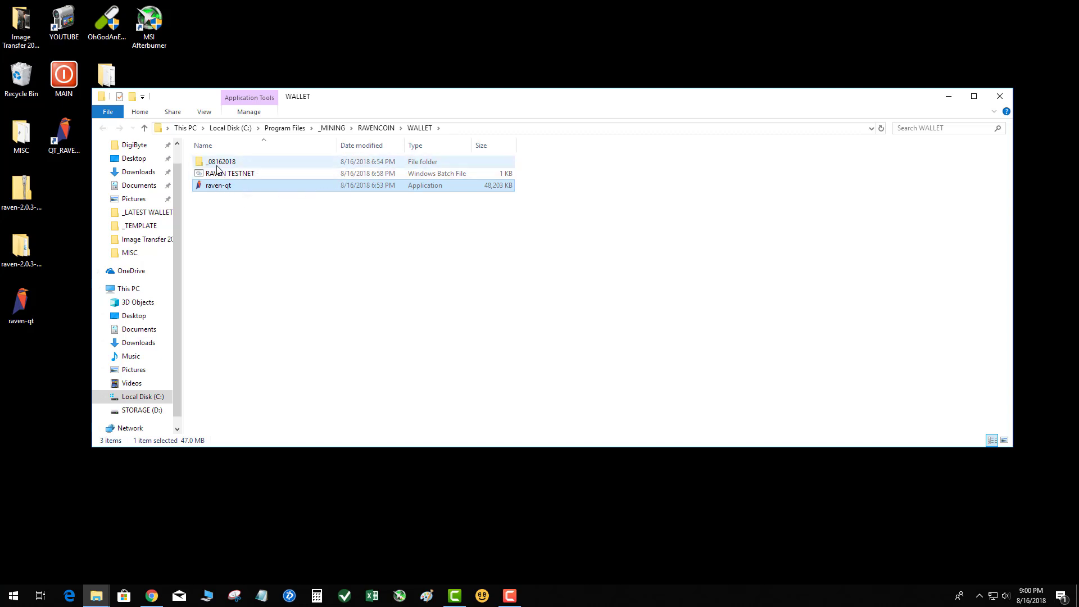
pyautogui.moveTo(221, 161)
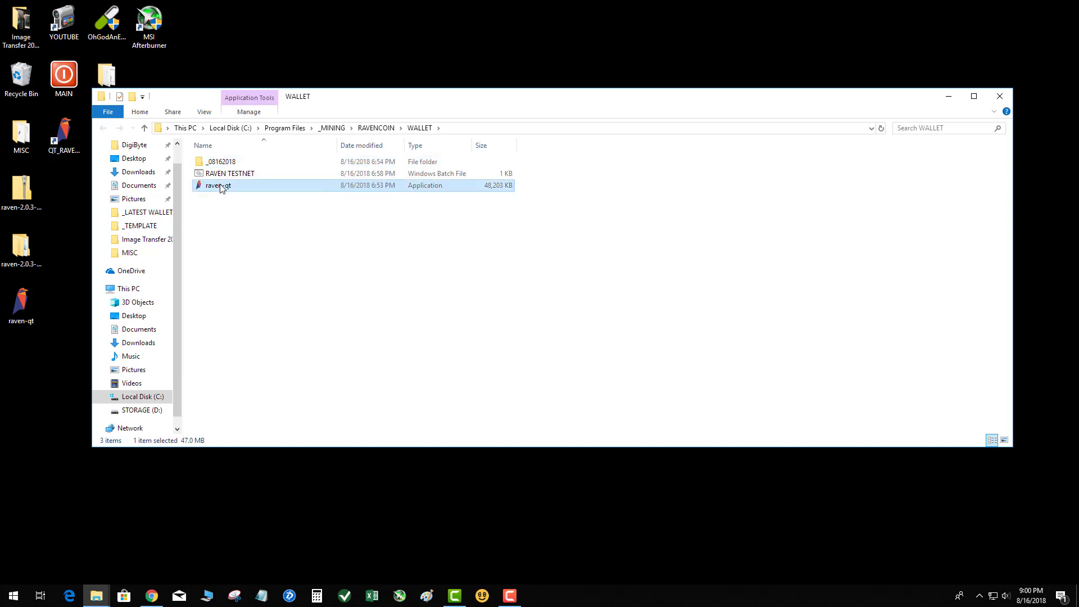
pyautogui.click(221, 162)
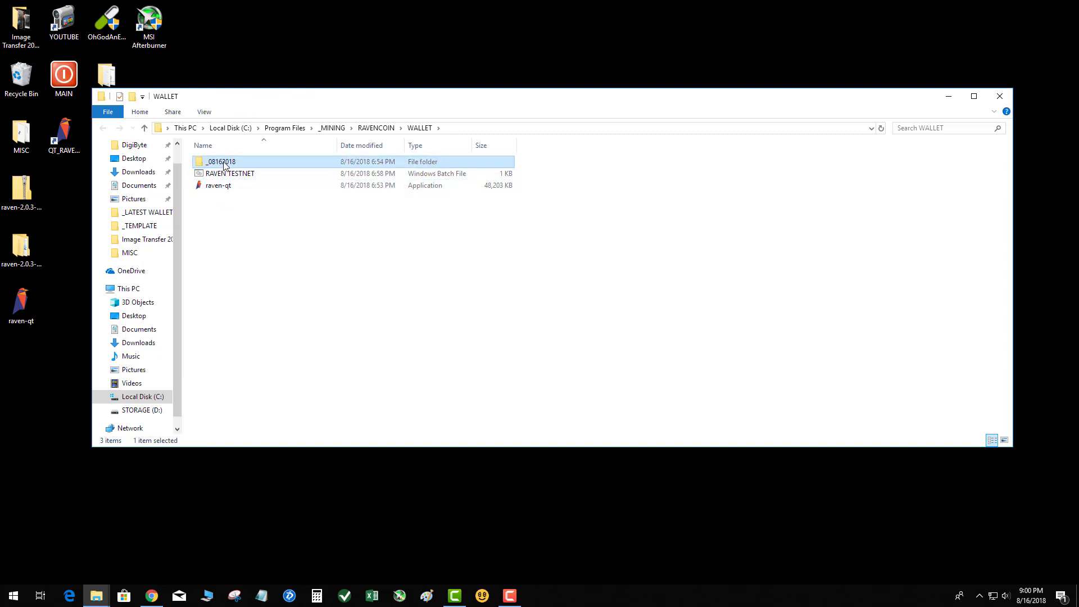
pyautogui.doubleClick(221, 161)
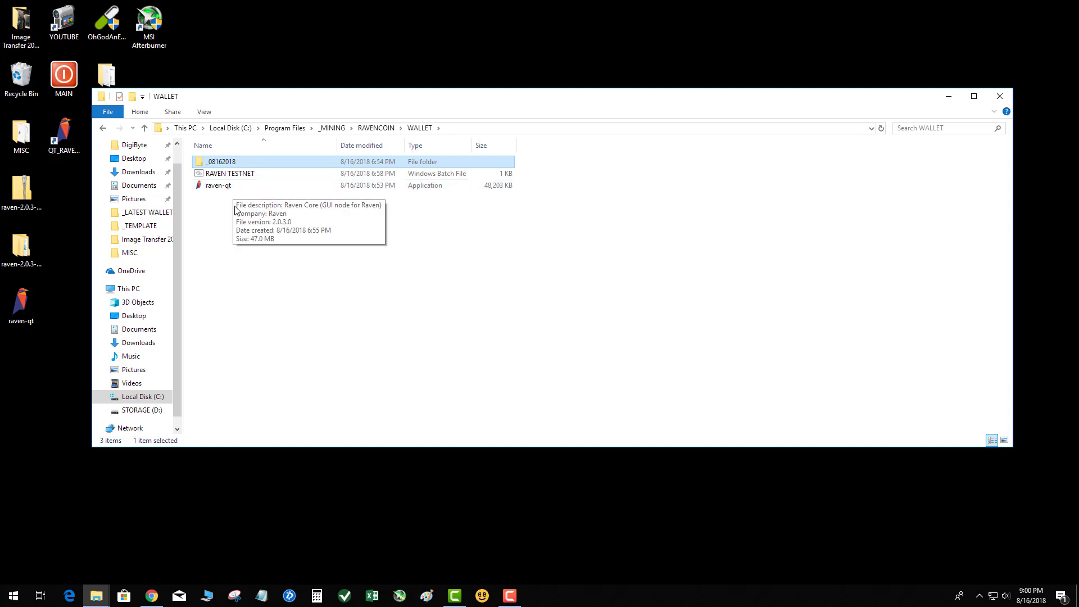
pyautogui.moveTo(97, 506)
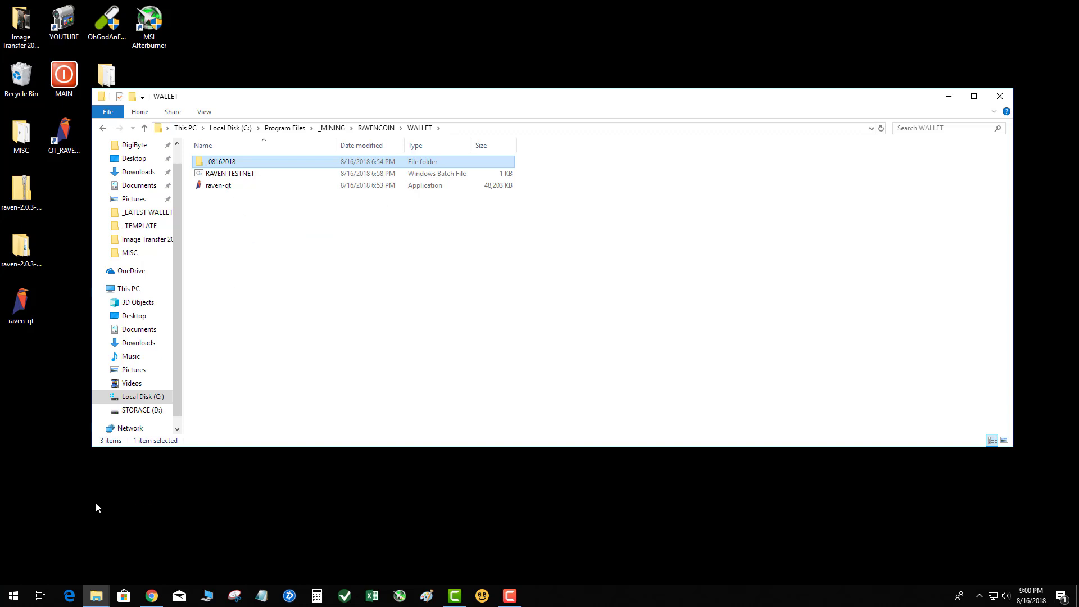
pyautogui.click(13, 595)
pyautogui.write('%')
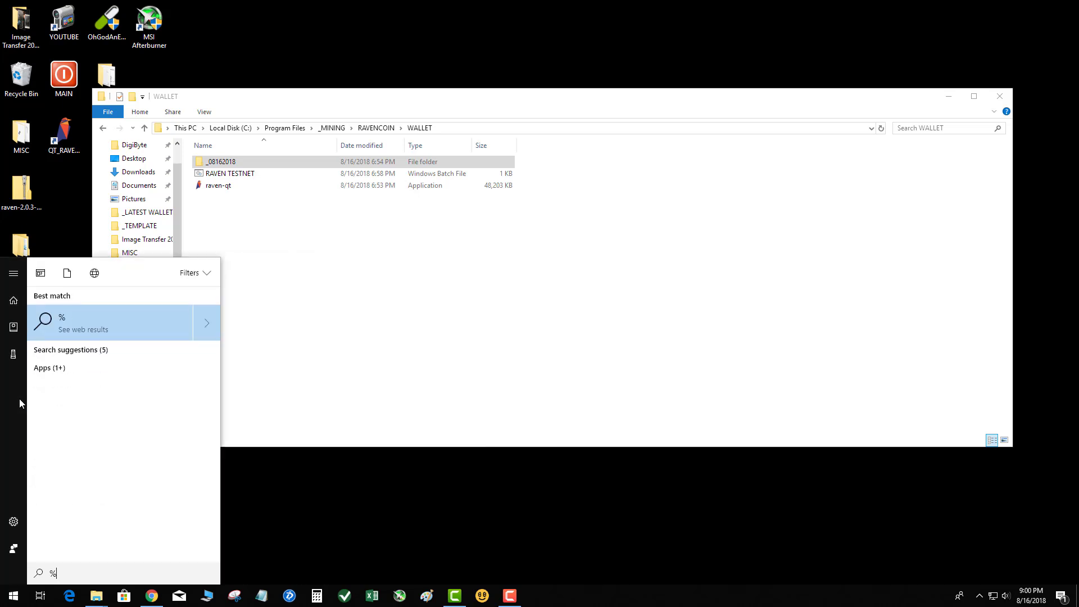
# Step: Search appdata and open the Raven 08162018 backup holding wallet.dat, then return
pyautogui.write('appdata')
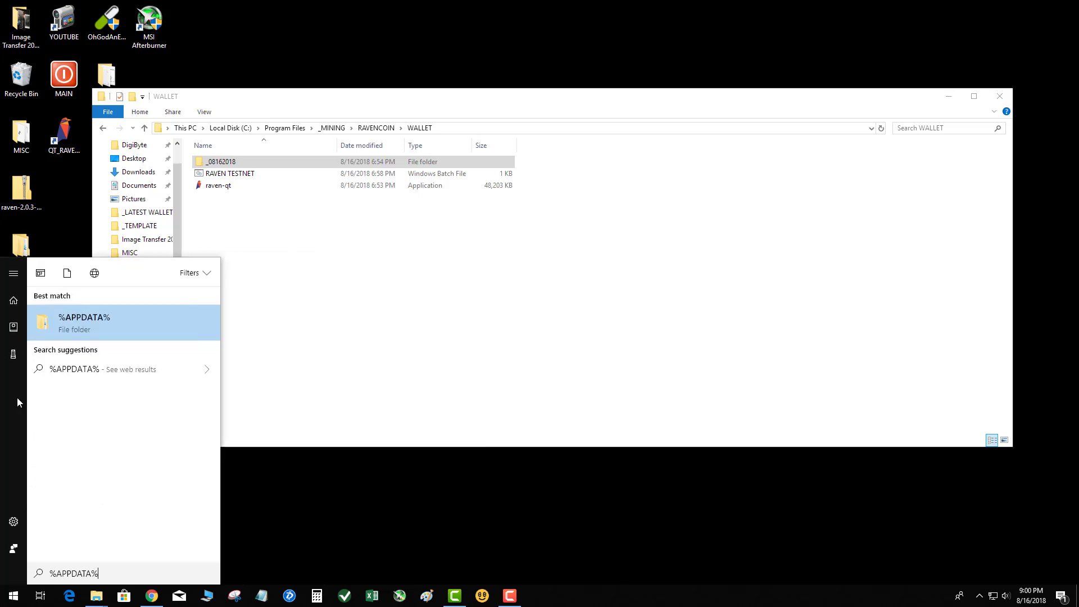
pyautogui.click(83, 322)
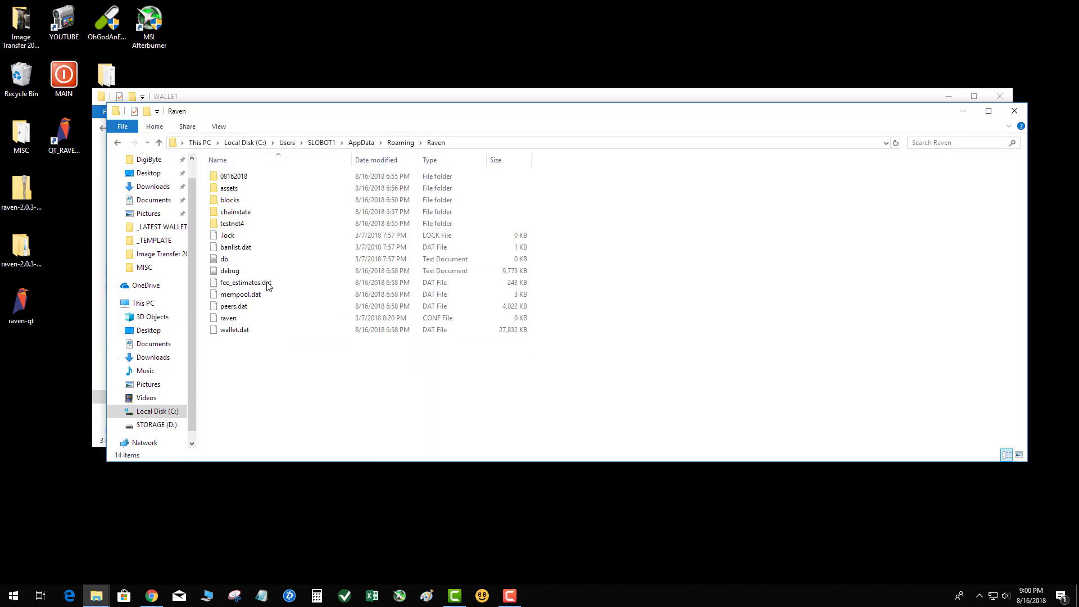
pyautogui.click(233, 175)
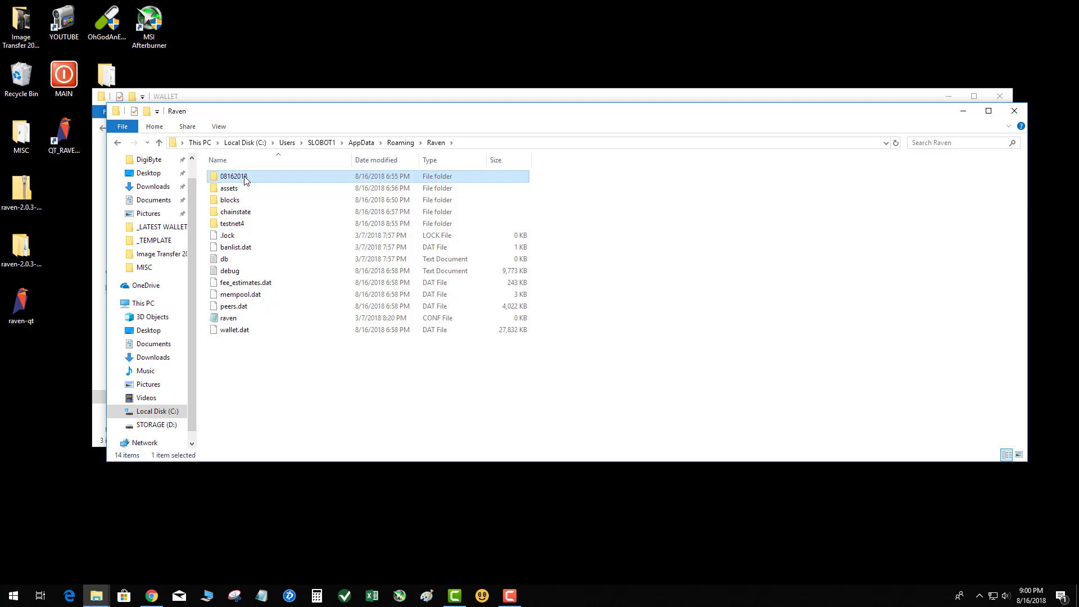
pyautogui.doubleClick(234, 176)
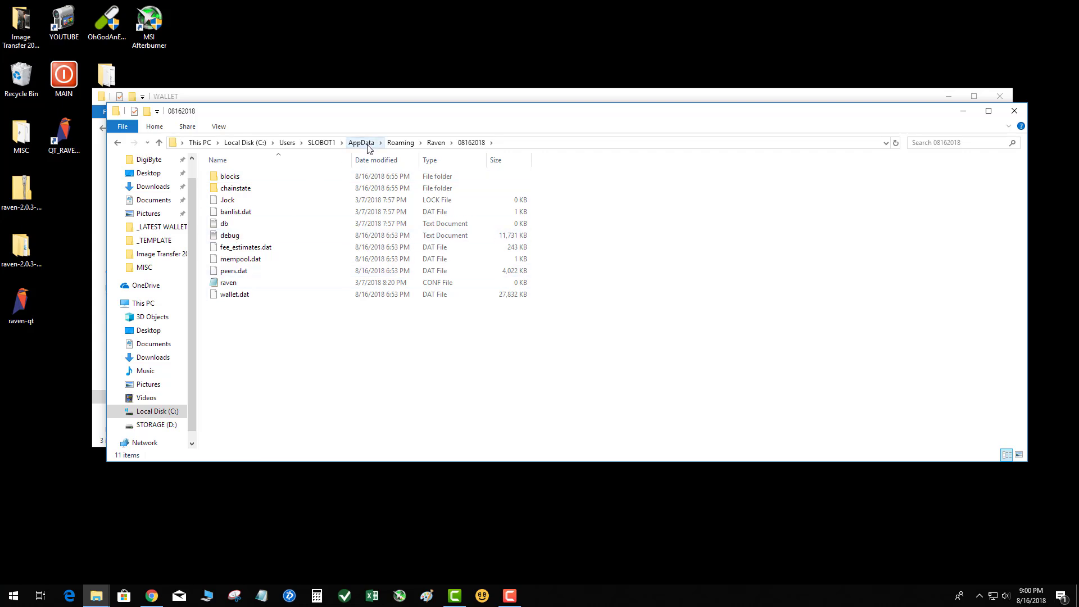
pyautogui.moveTo(470, 129)
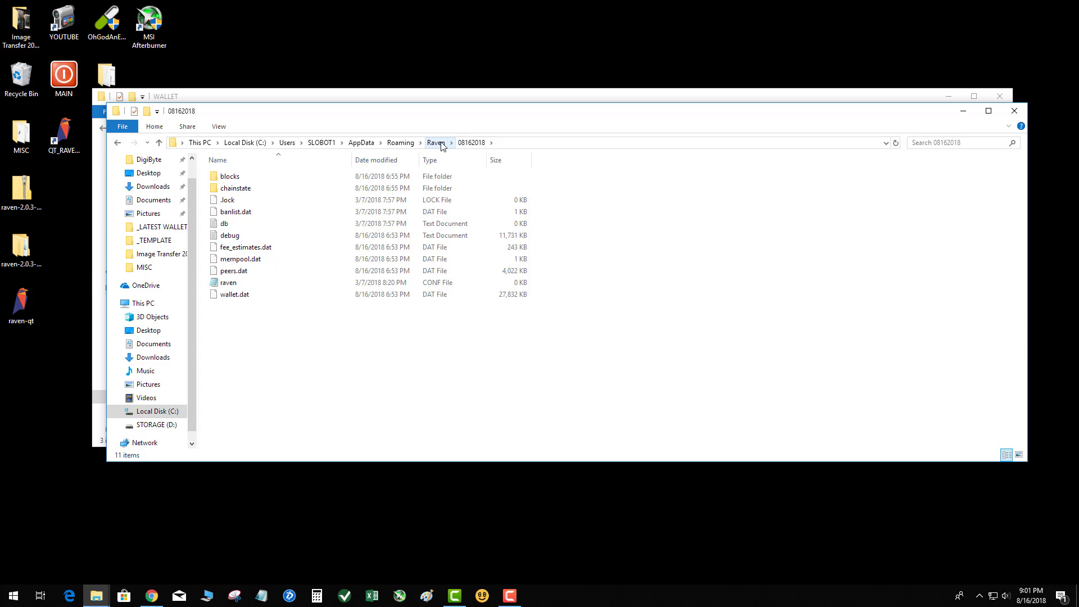
pyautogui.click(436, 142)
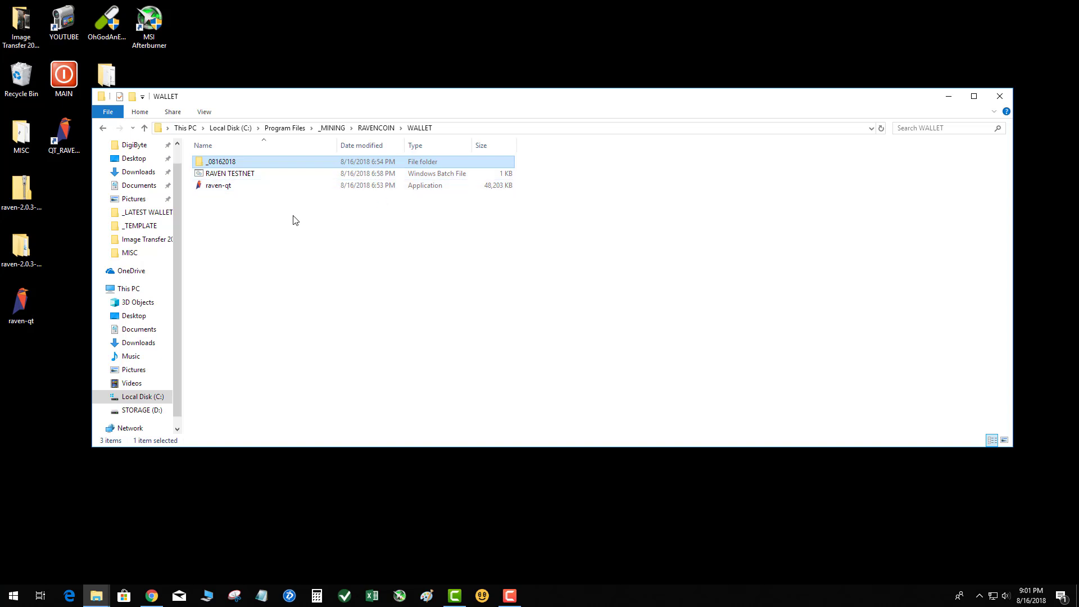
pyautogui.moveTo(254, 231)
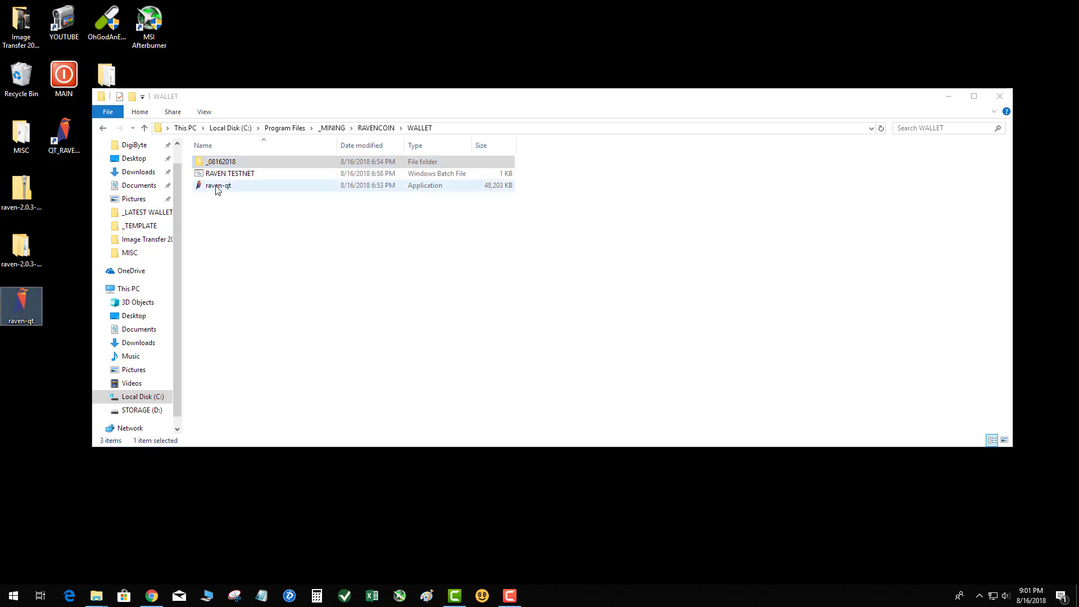
# Step: Replace the old raven-qt in WALLET with the newer desktop copy, granting admin permission
pyautogui.doubleClick(220, 161)
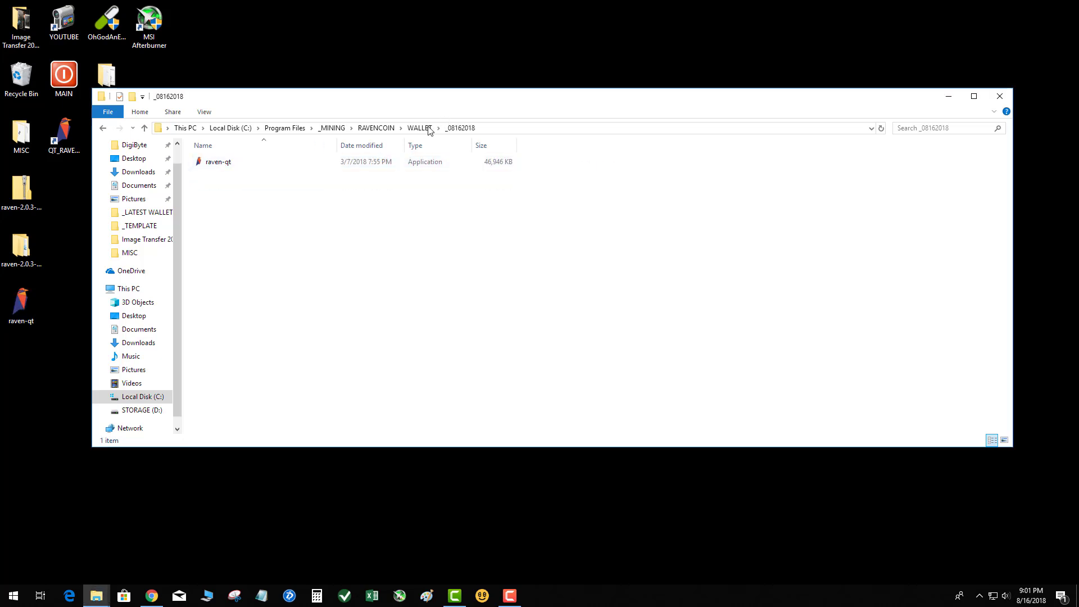
pyautogui.click(419, 128)
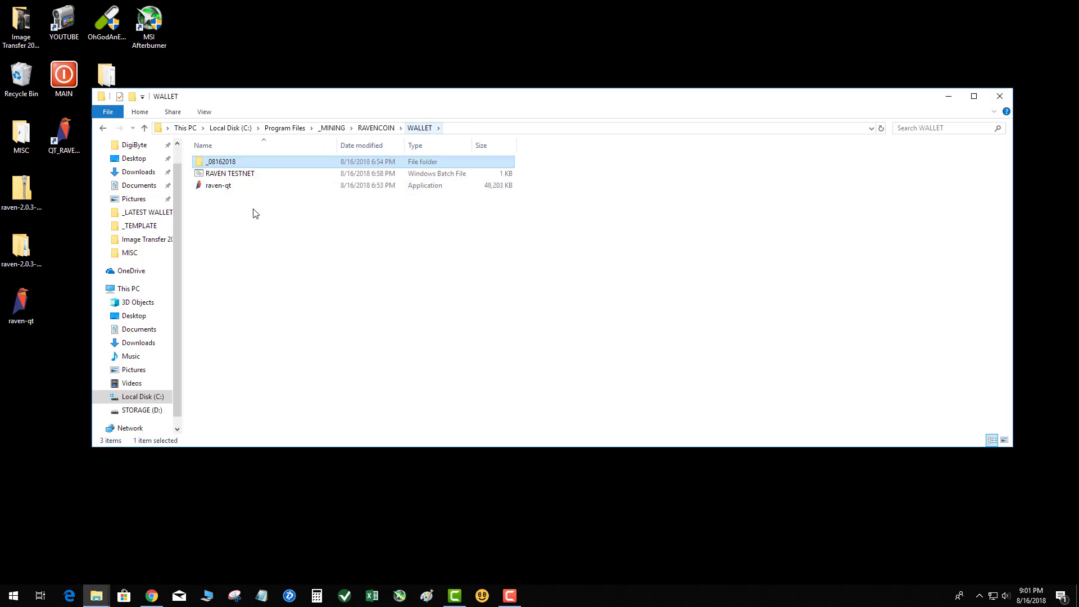
pyautogui.click(21, 303)
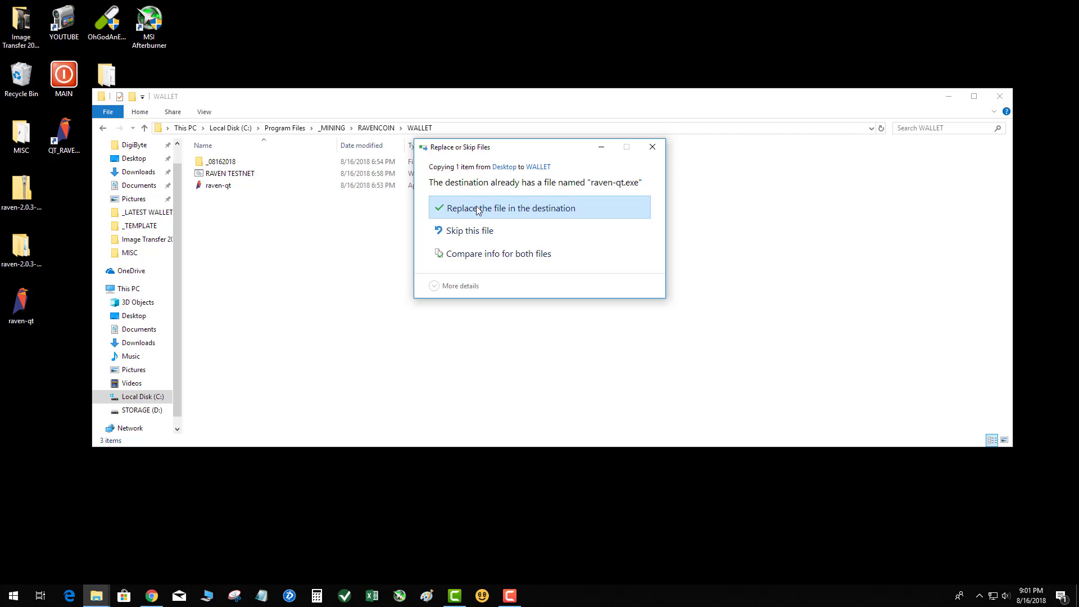
pyautogui.click(509, 207)
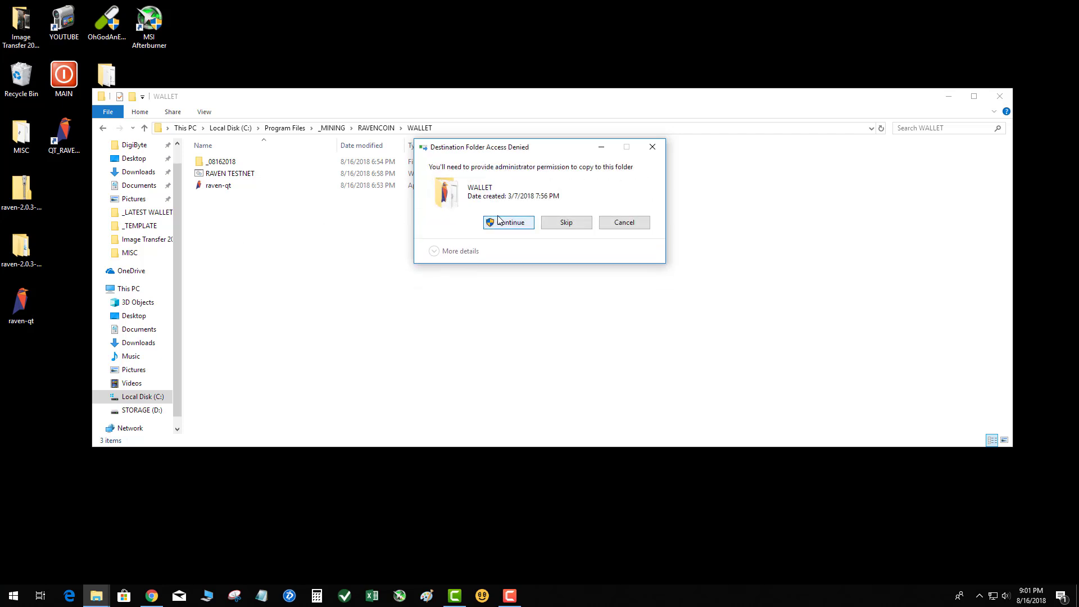
pyautogui.click(508, 222)
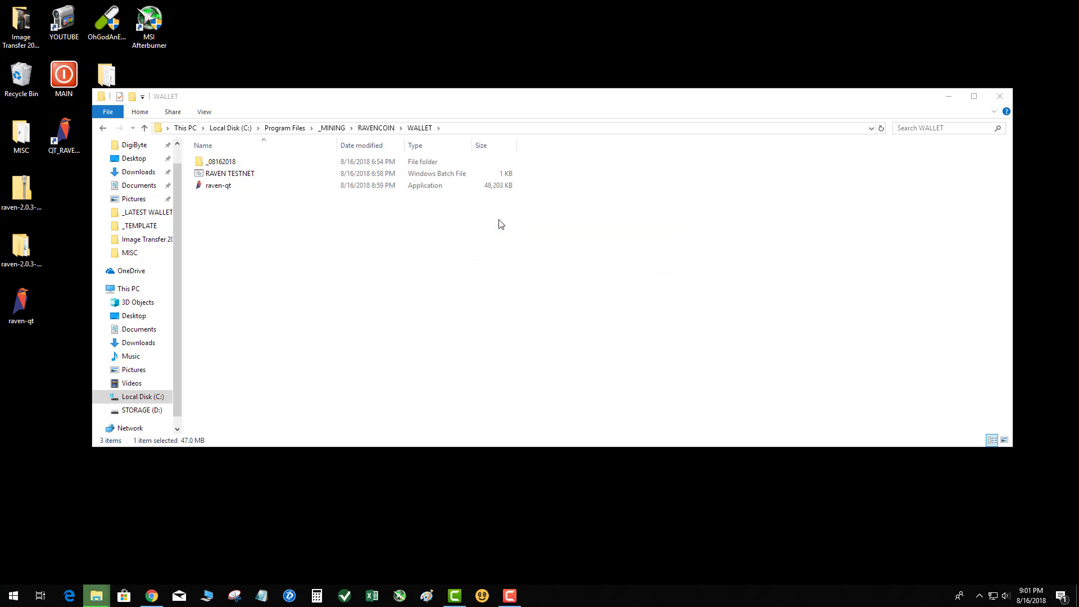
# Step: Create a desktop shortcut to the updated raven-qt named Raven QT
pyautogui.click(218, 185)
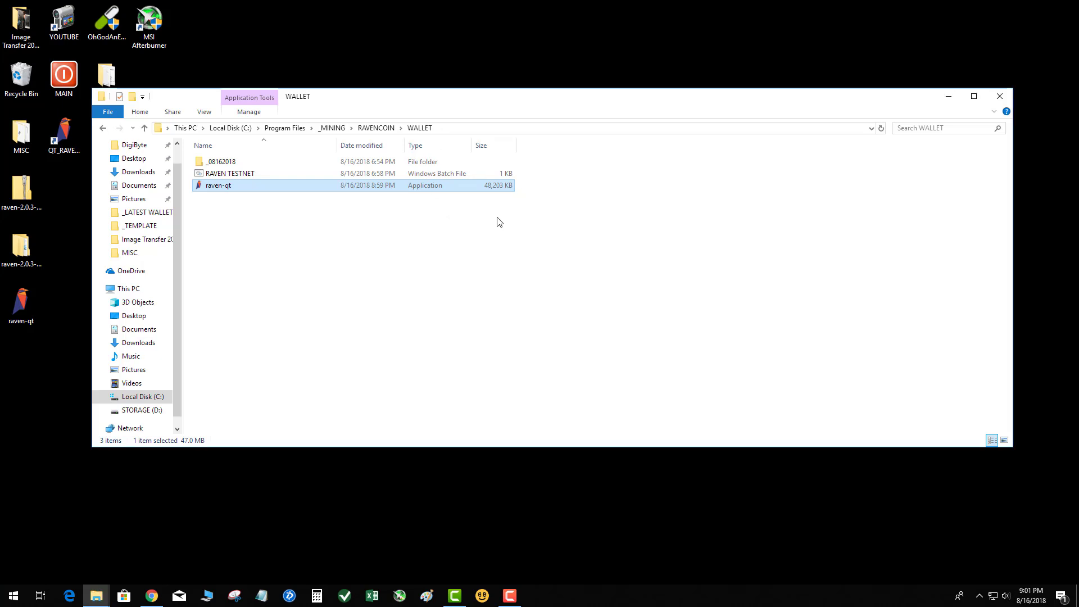
pyautogui.click(21, 303)
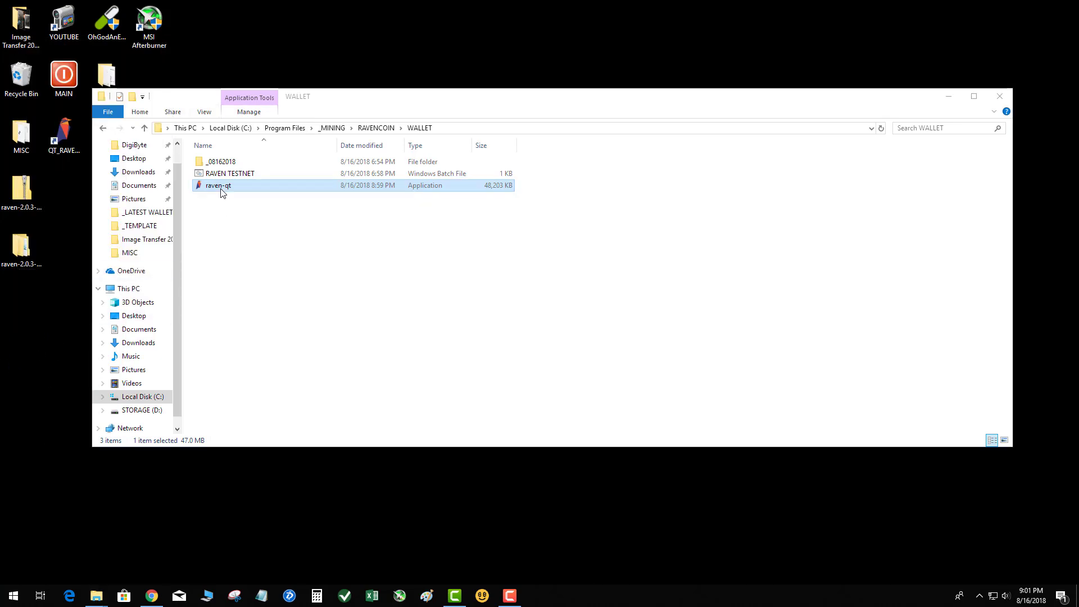
pyautogui.rightClick(218, 185)
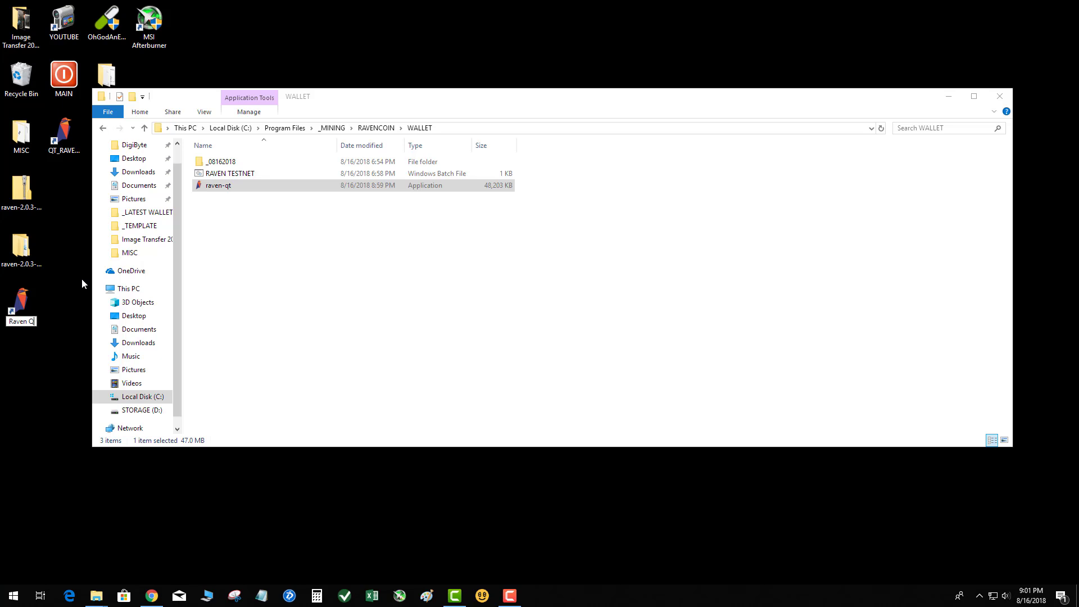
pyautogui.click(20, 300)
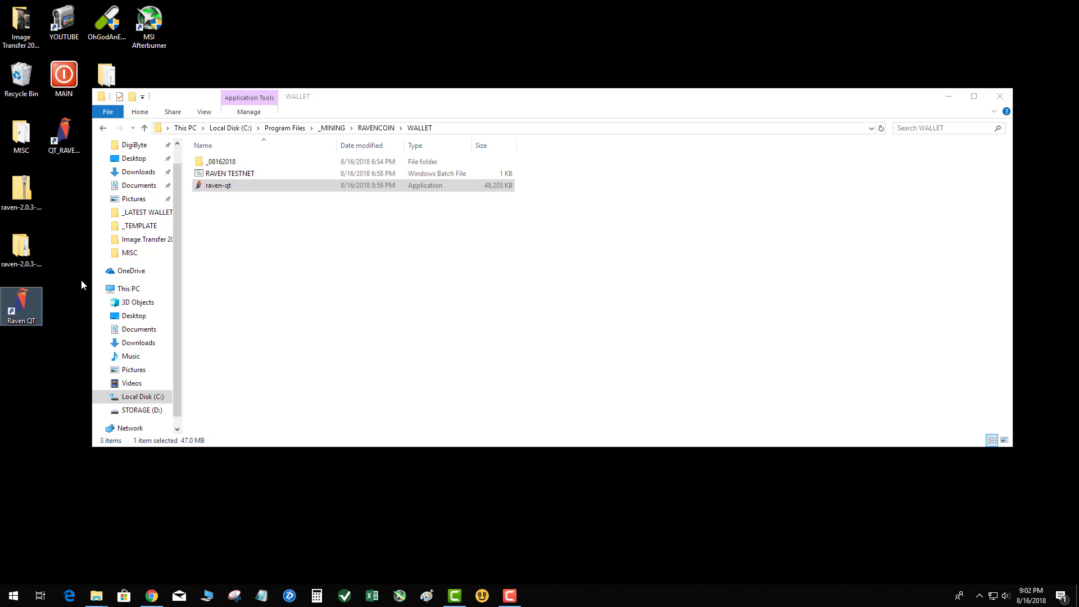
pyautogui.moveTo(80, 296)
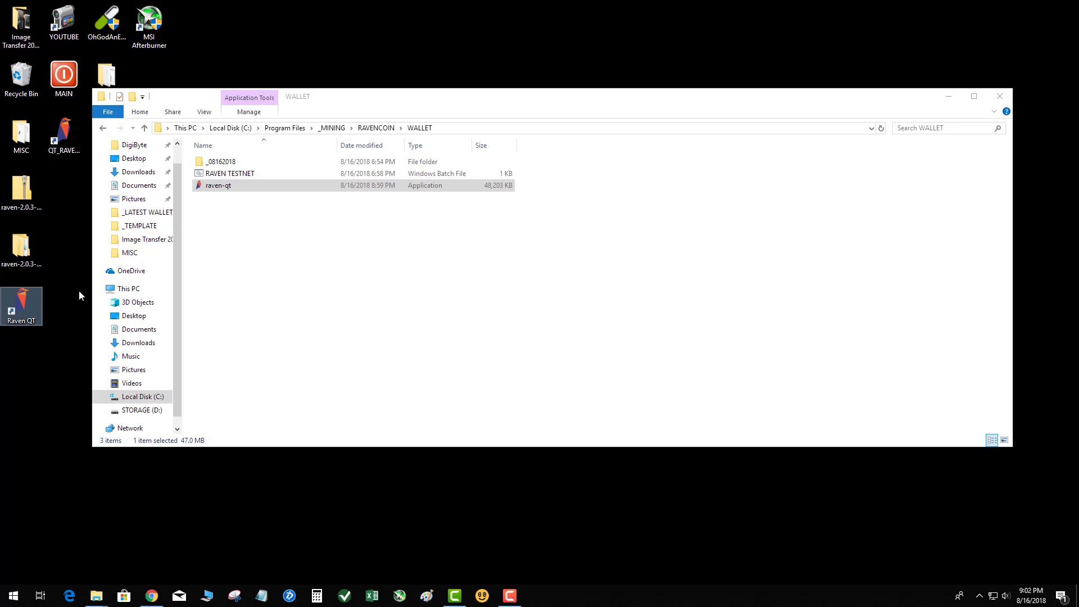
pyautogui.moveTo(54, 287)
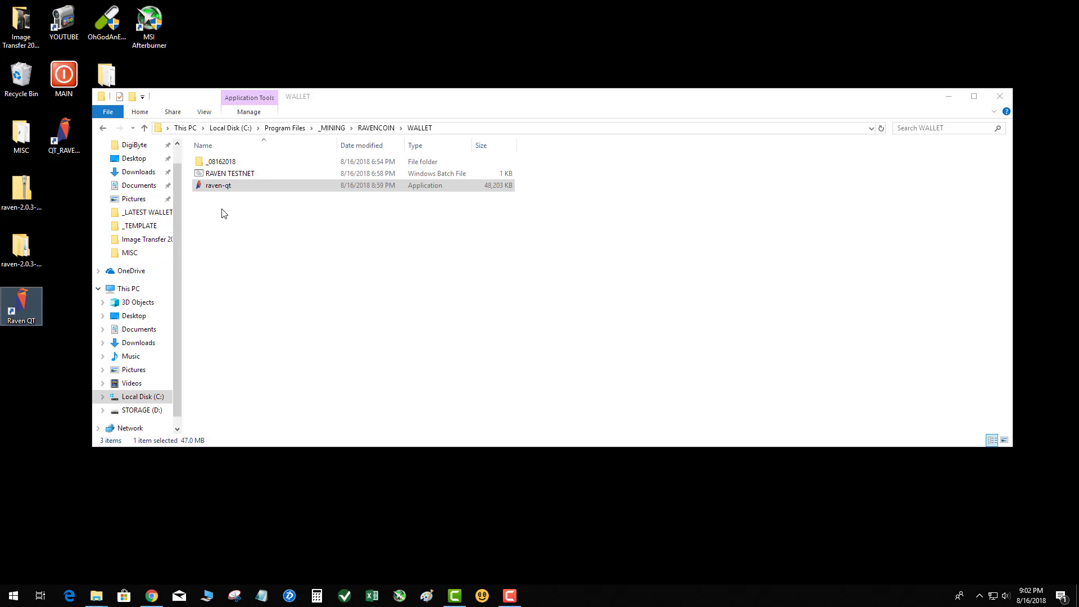
pyautogui.click(230, 173)
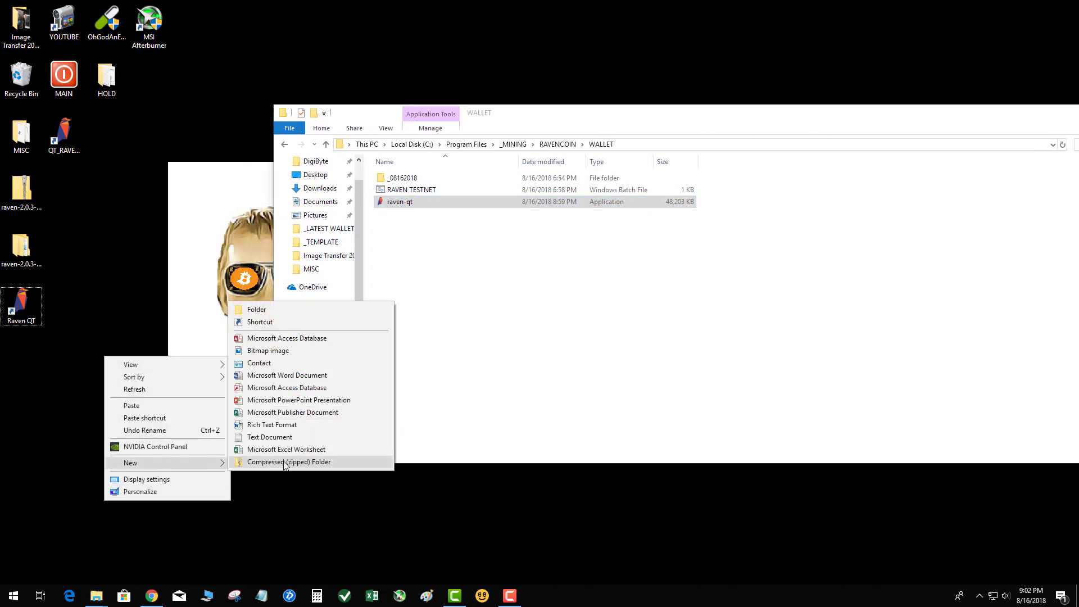
pyautogui.moveTo(270, 437)
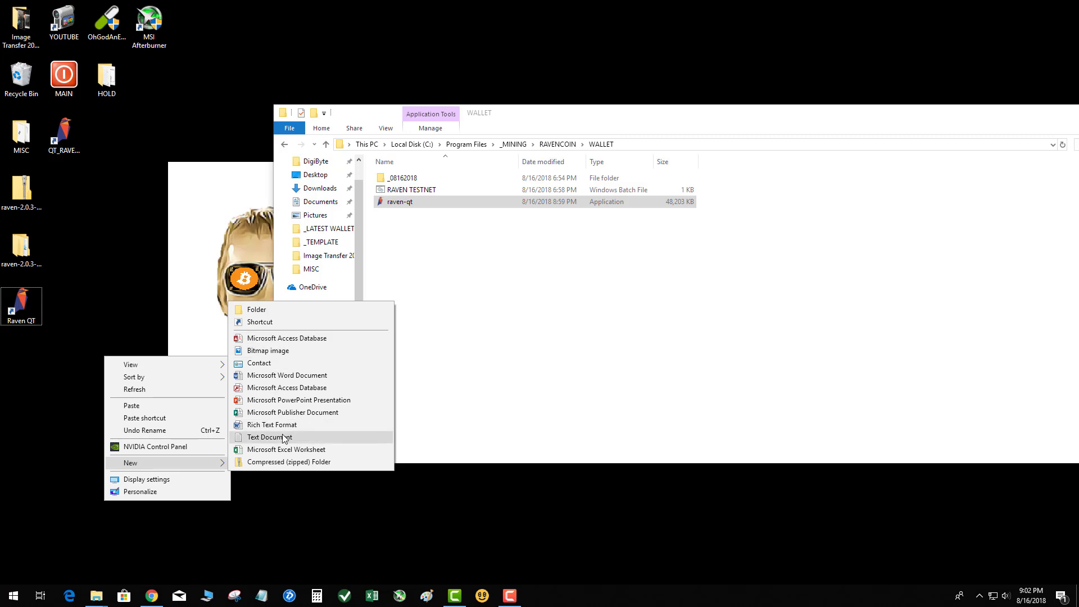
# Step: Create a new desktop text document named RAVENQT_TEST.NET
pyautogui.click(269, 437)
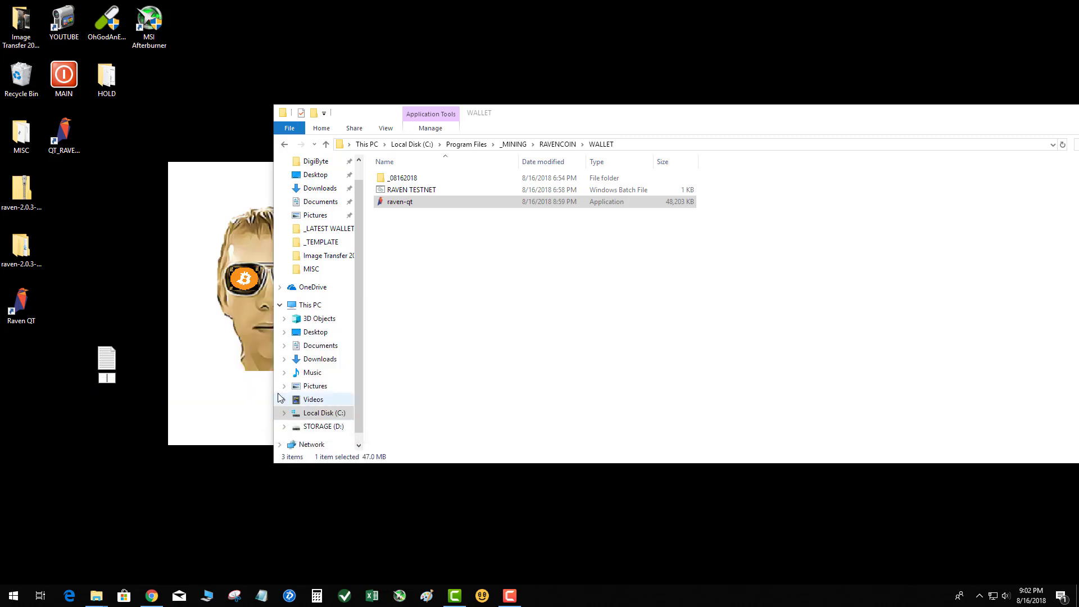
pyautogui.write('RAVENQT_TEST')
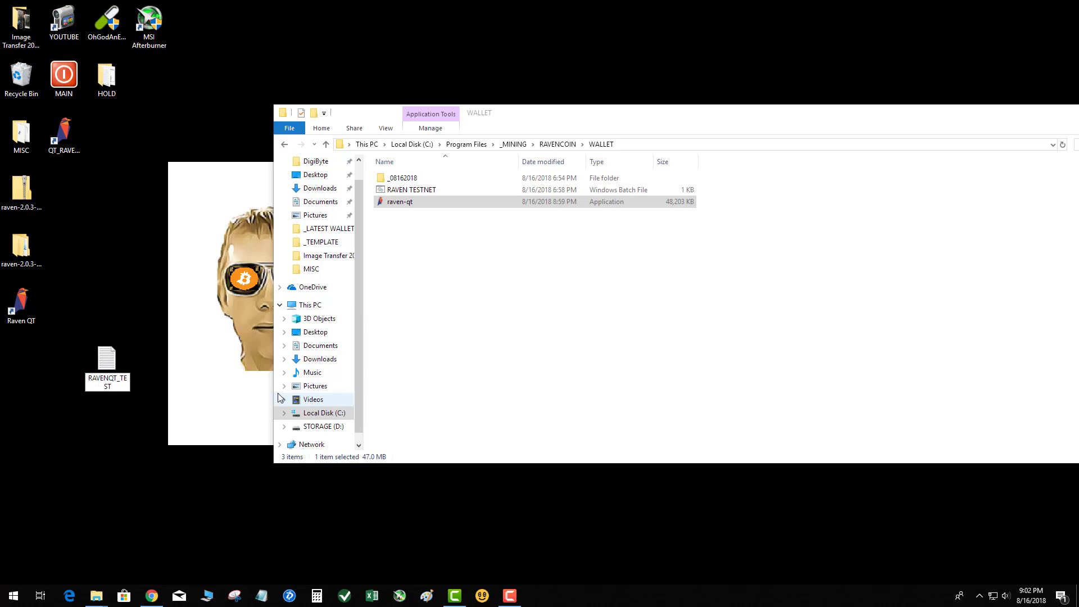
pyautogui.click(107, 359)
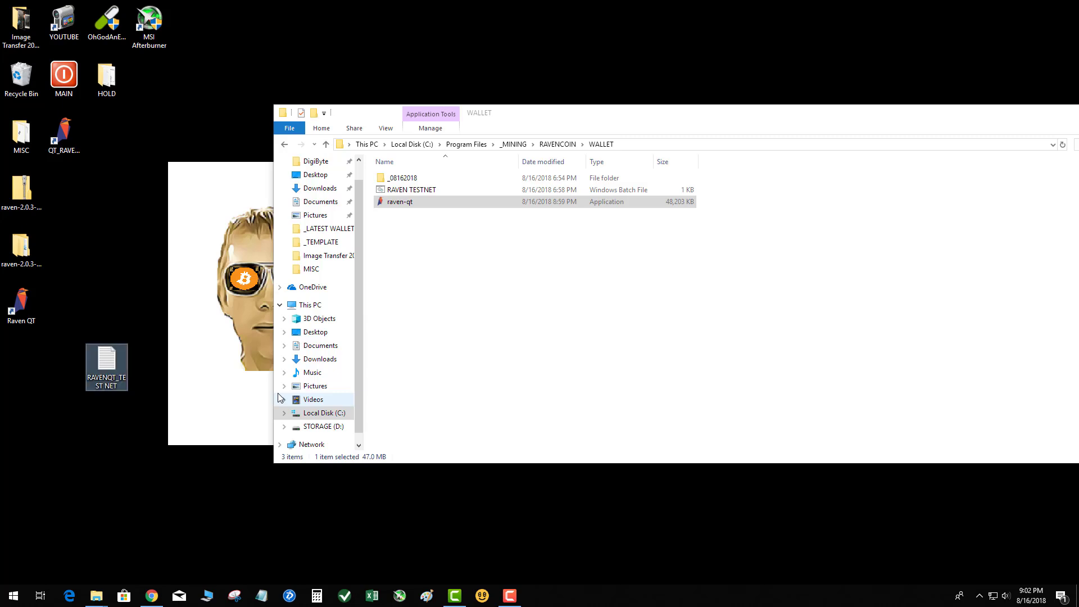
pyautogui.moveTo(107, 361)
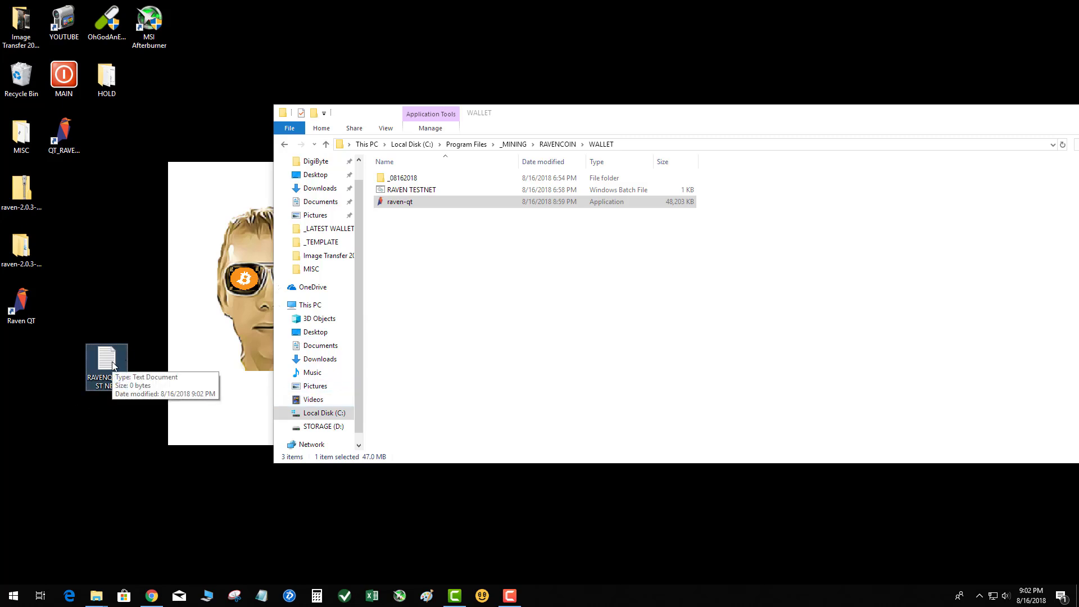
# Step: Open the new text document and the existing RAVEN TESTNET batch file for editing
pyautogui.doubleClick(106, 354)
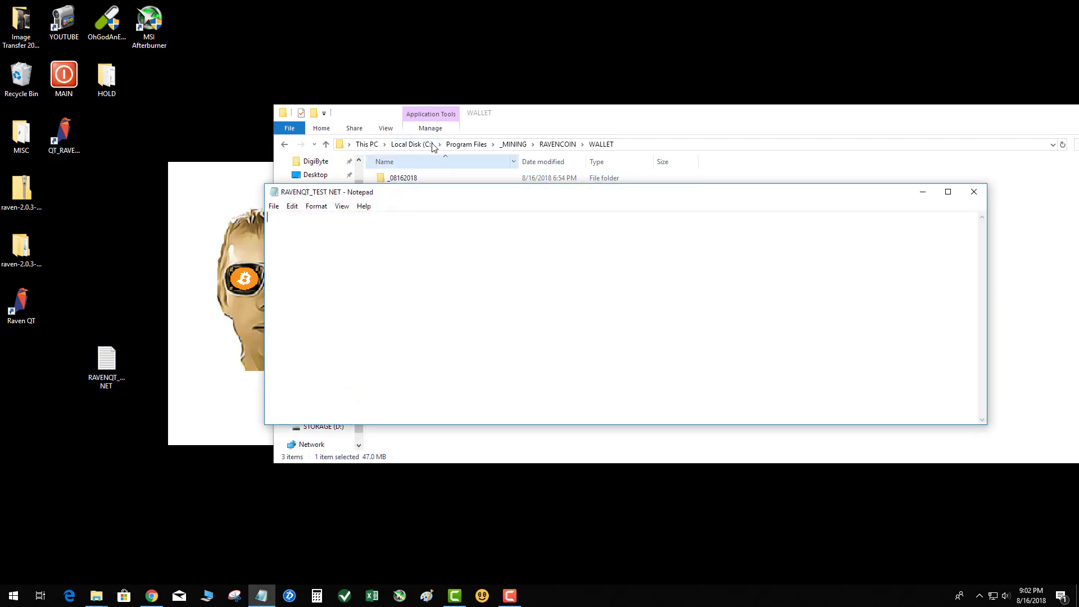
pyautogui.rightClick(402, 189)
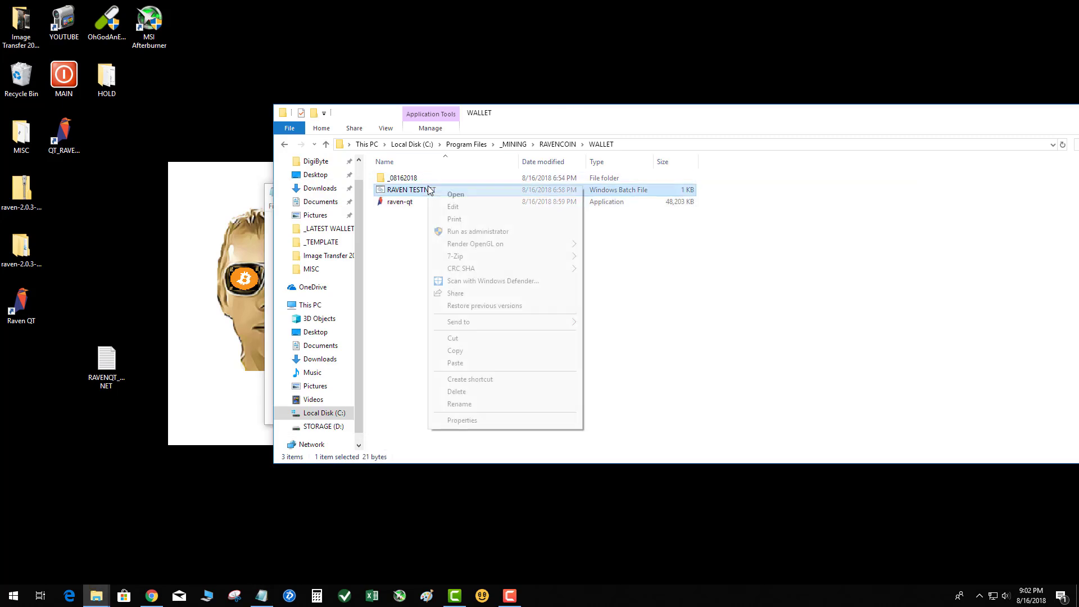
pyautogui.click(453, 207)
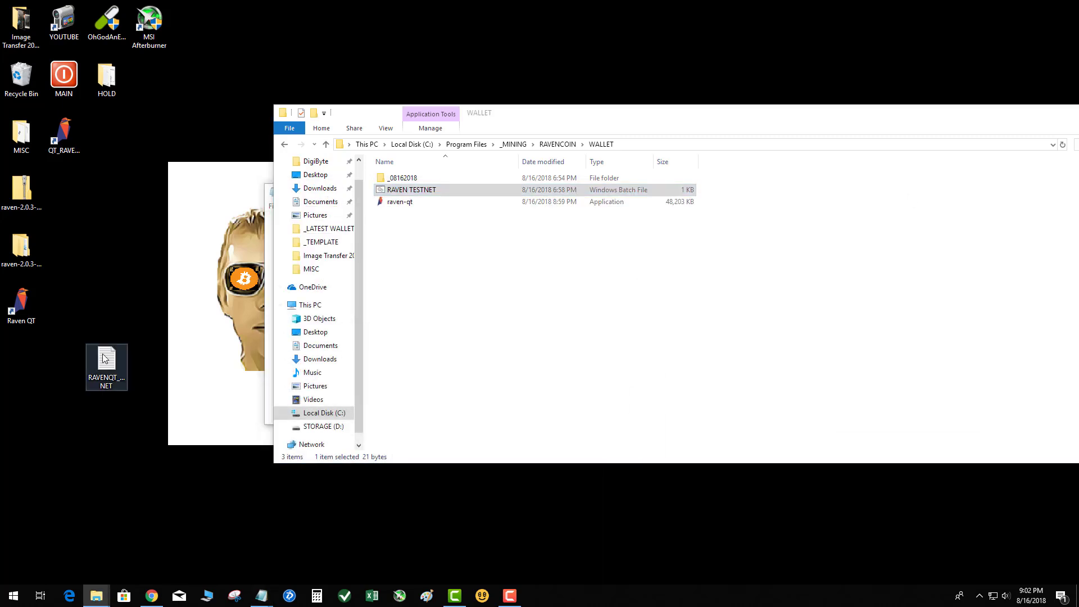
# Step: Save the raven-qt.exe -testnet note as RAVENQT_TEST NET.Bat using All Files type
pyautogui.doubleClick(106, 360)
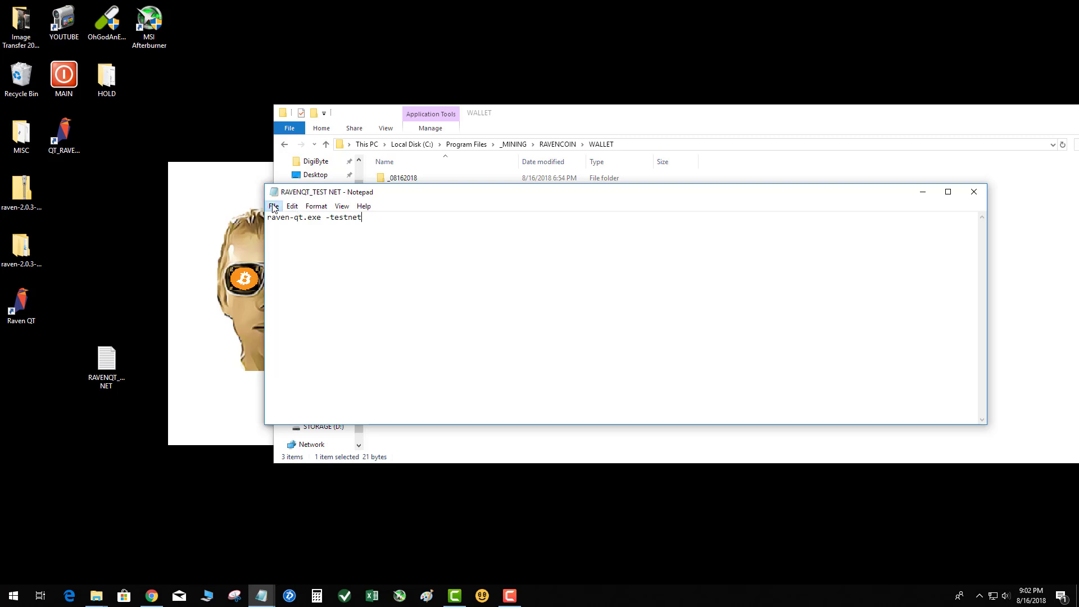
pyautogui.click(274, 205)
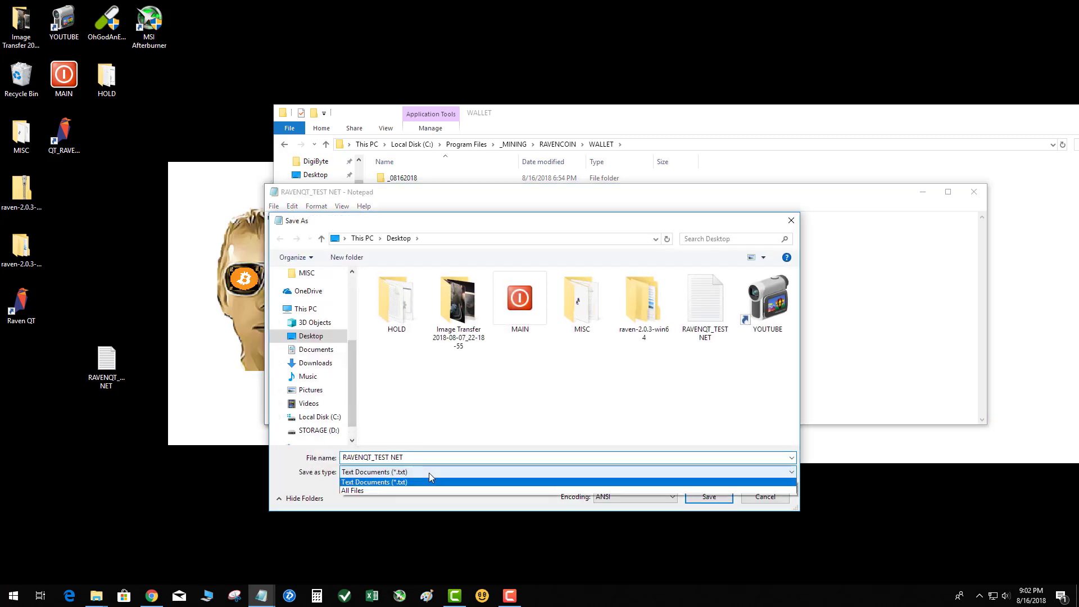
pyautogui.click(352, 490)
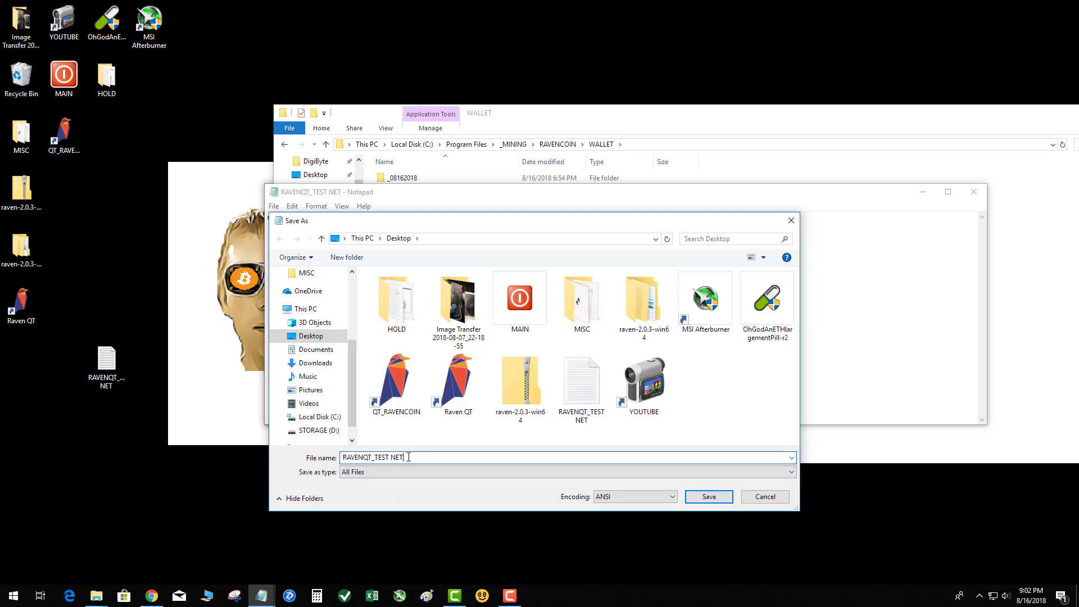
pyautogui.write('.Bat')
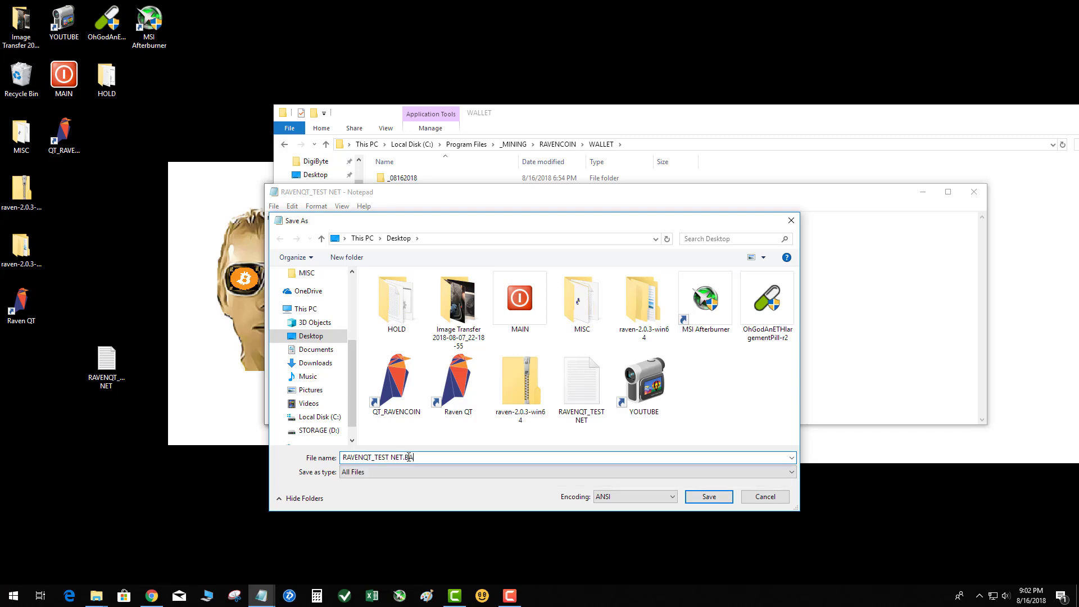
pyautogui.click(708, 496)
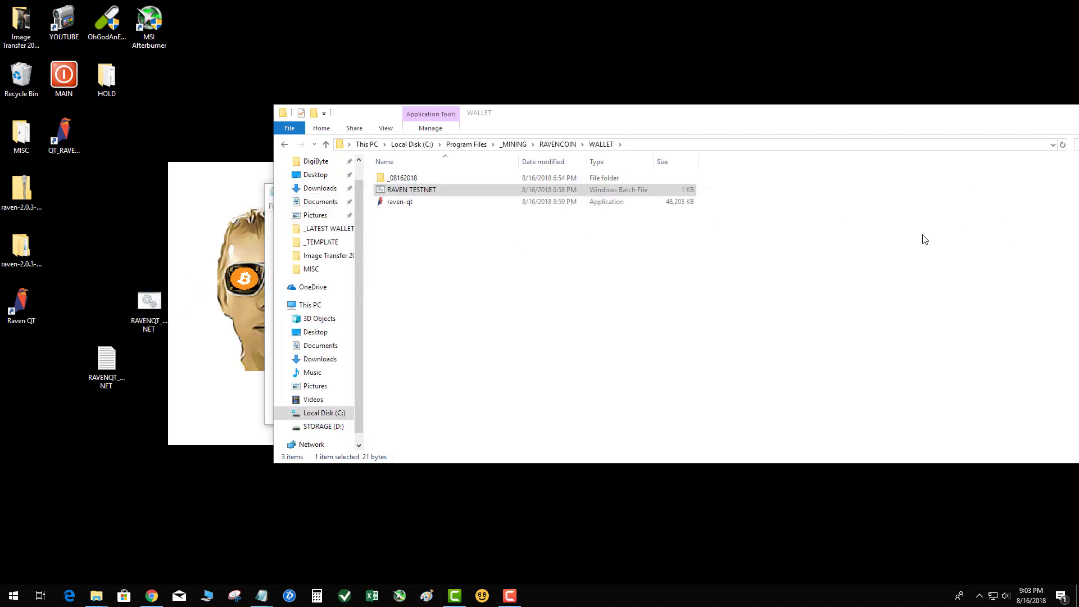
# Step: Paste the RAVENQT_TEST NET batch file into WALLET with administrator permission
pyautogui.rightClick(107, 358)
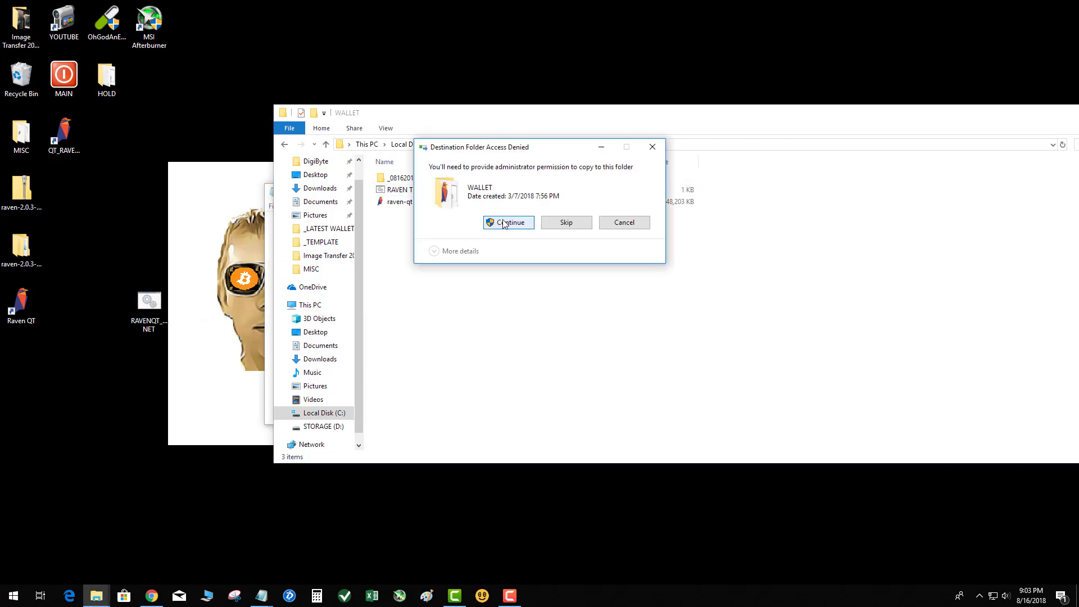
pyautogui.click(508, 222)
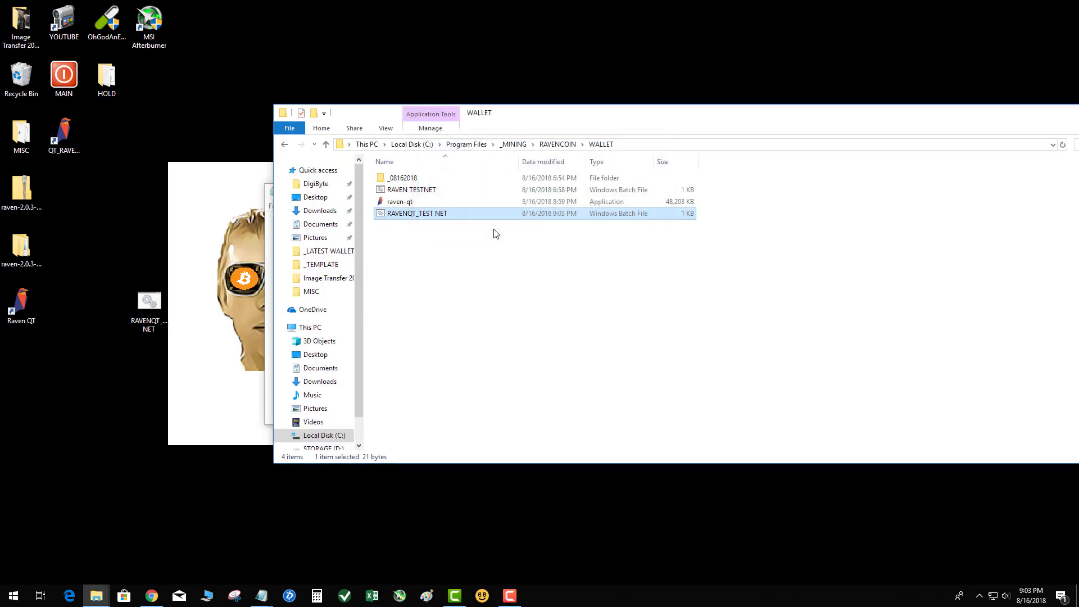
pyautogui.click(411, 189)
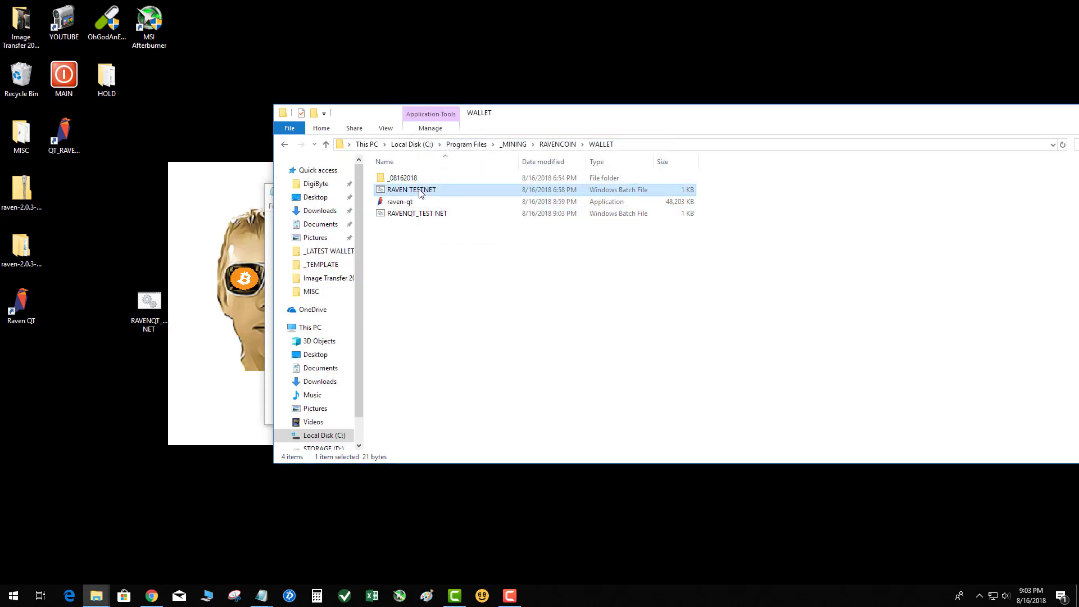
pyautogui.click(418, 214)
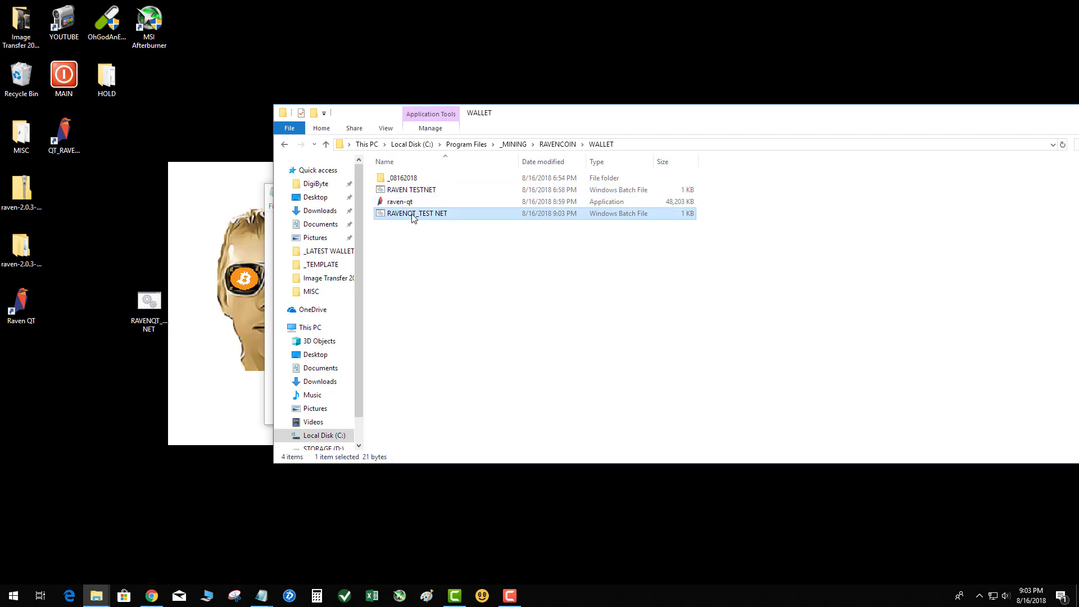
# Step: Create a desktop shortcut to the new RAVENQT_TEST NET batch file
pyautogui.rightClick(416, 212)
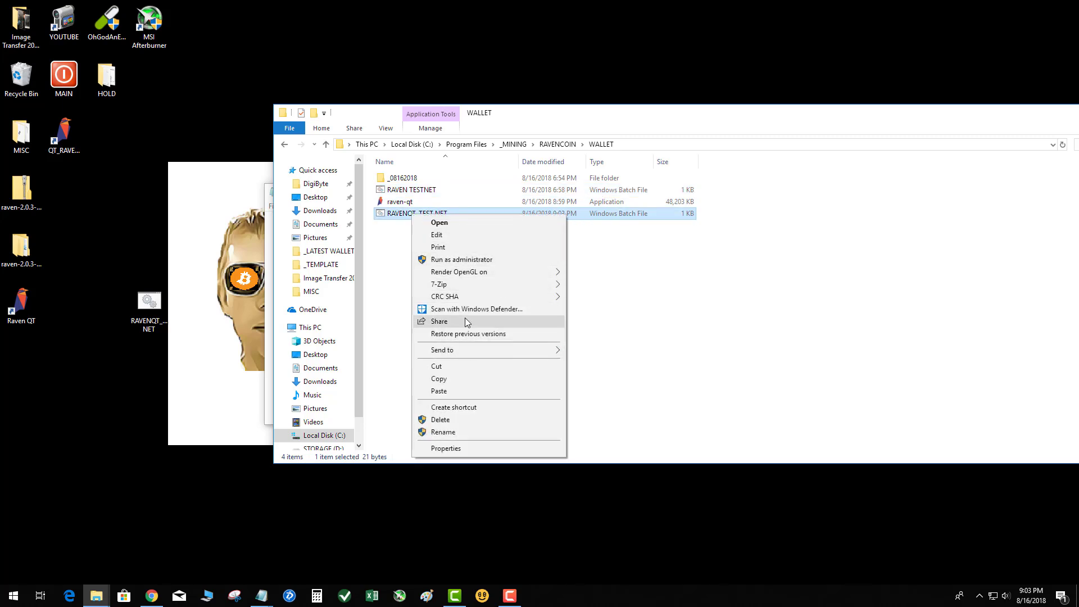
pyautogui.moveTo(441, 350)
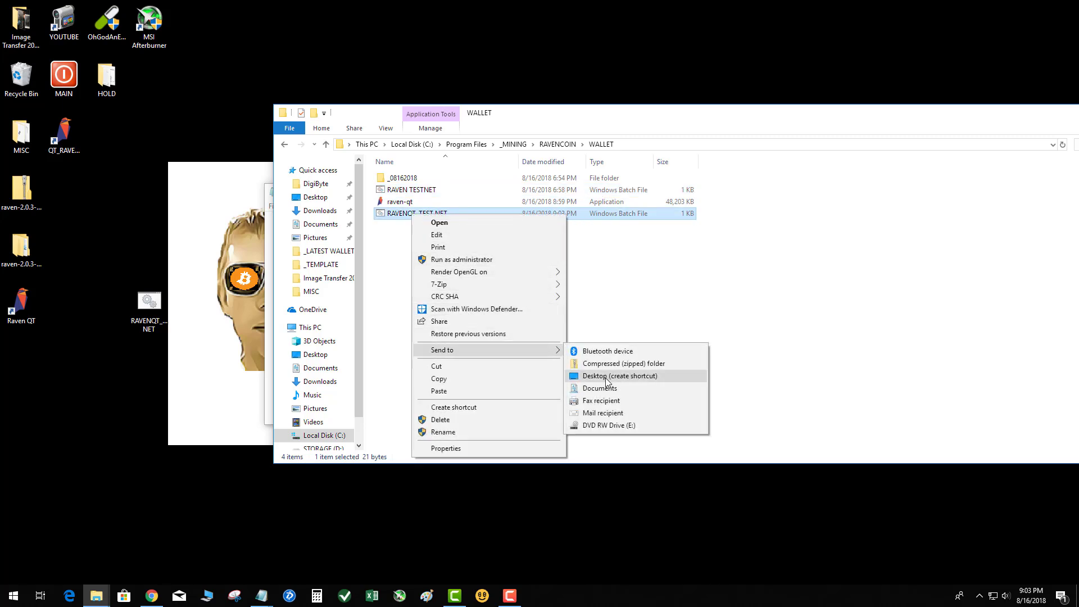
pyautogui.click(619, 376)
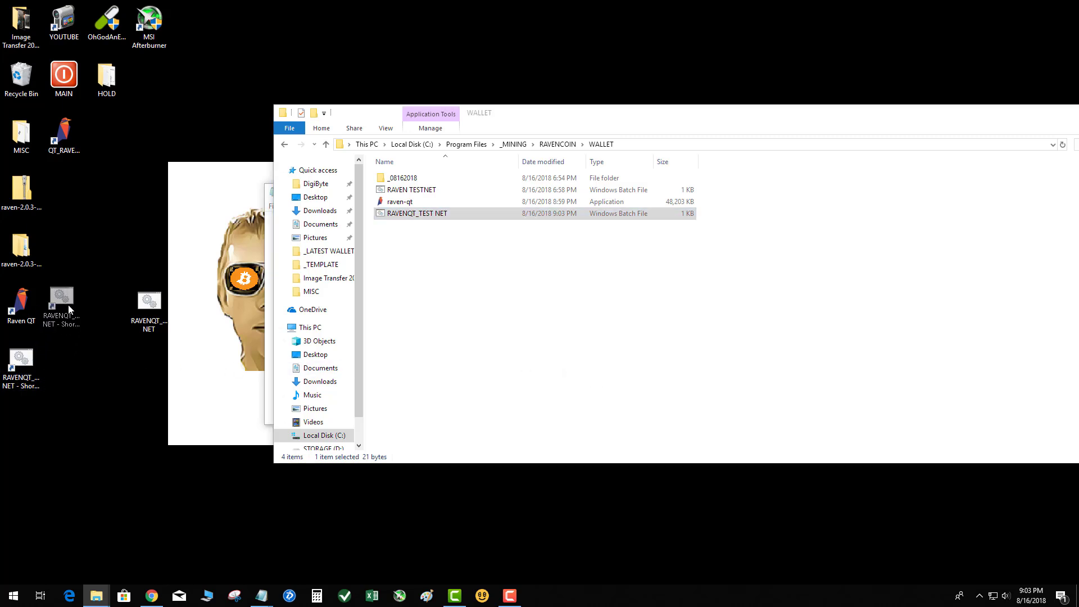
pyautogui.click(64, 308)
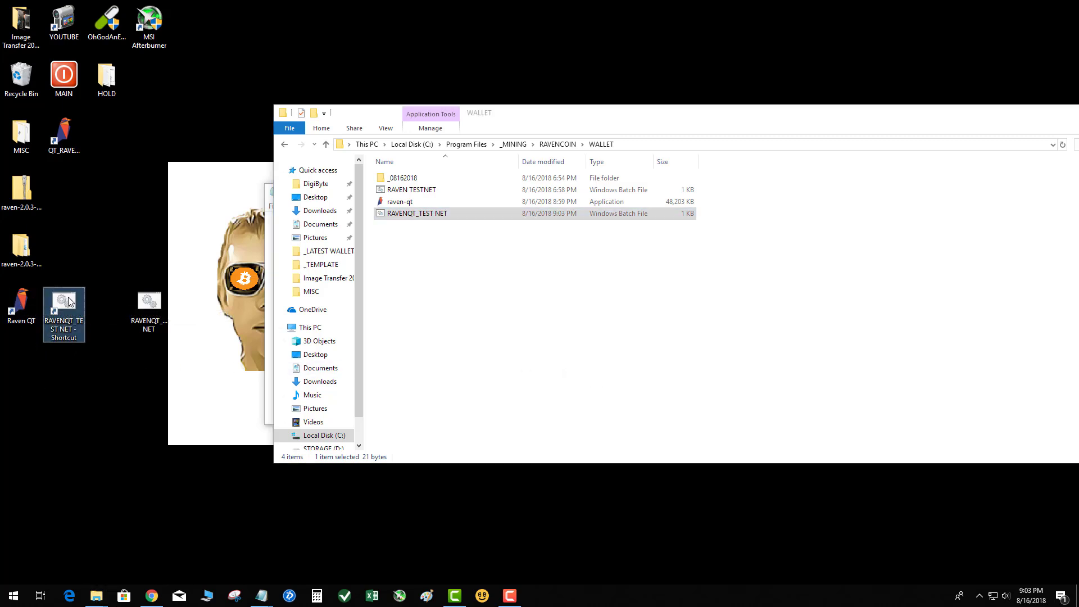
pyautogui.click(63, 306)
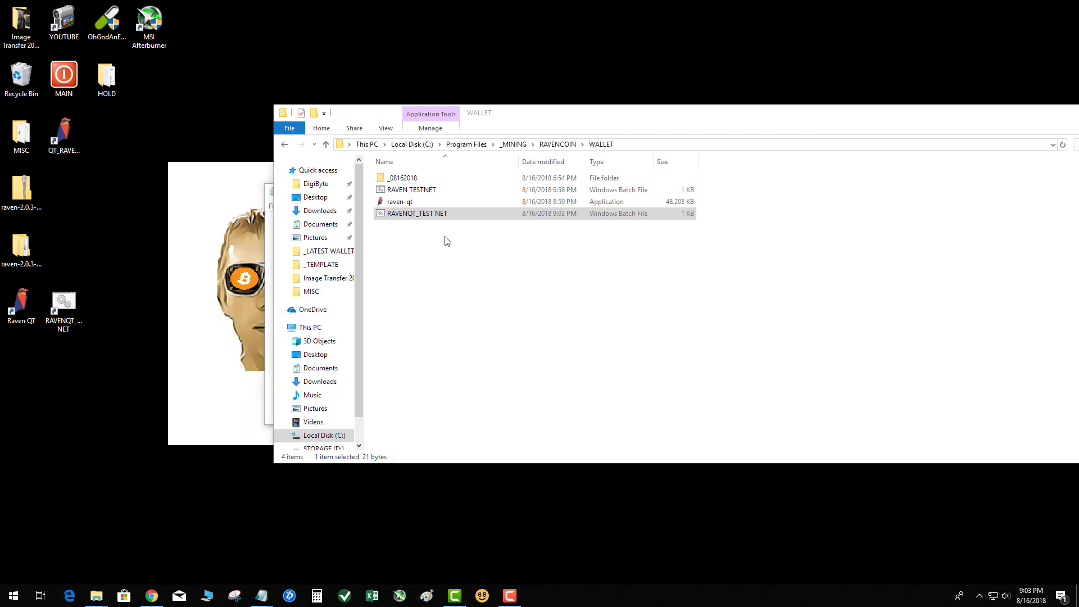
pyautogui.moveTo(63, 300)
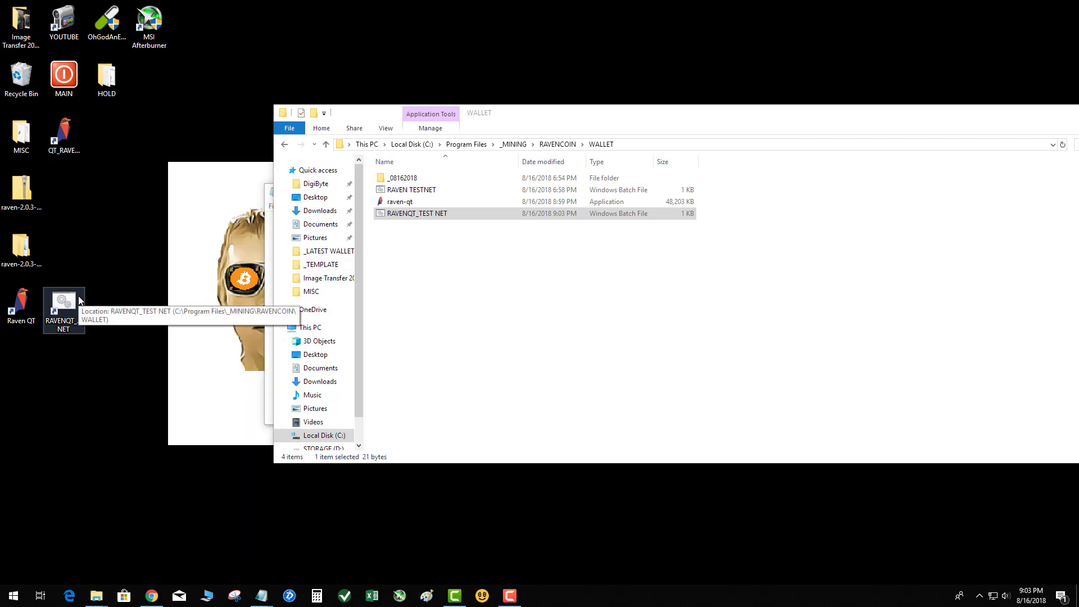
# Step: Launch Raven Core Wallet [testnet] from the RAVENQT_TEST NET shortcut and view Assets
pyautogui.doubleClick(64, 301)
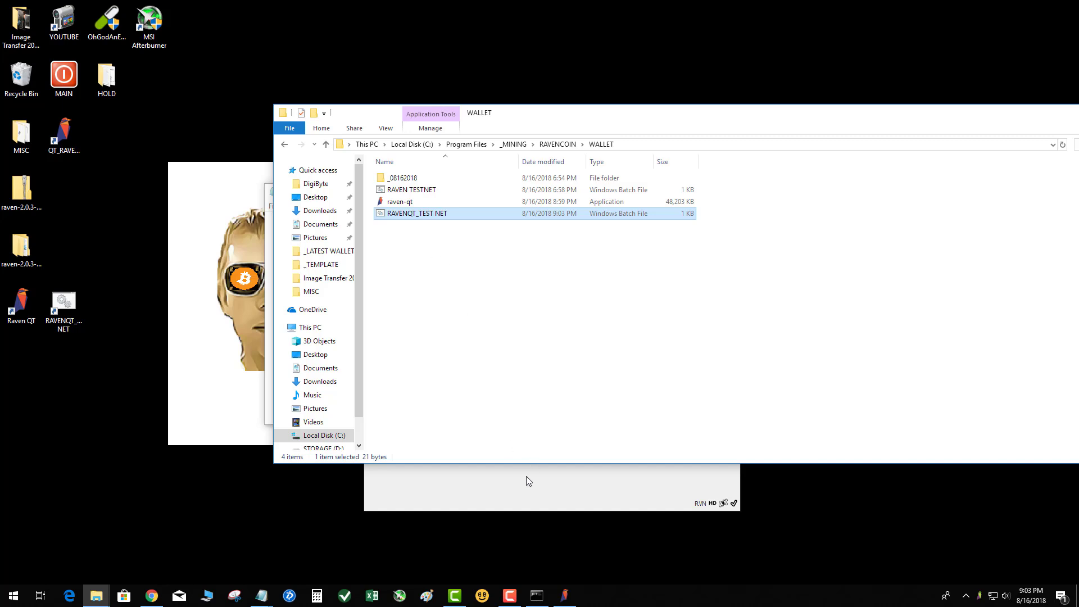
pyautogui.doubleClick(416, 213)
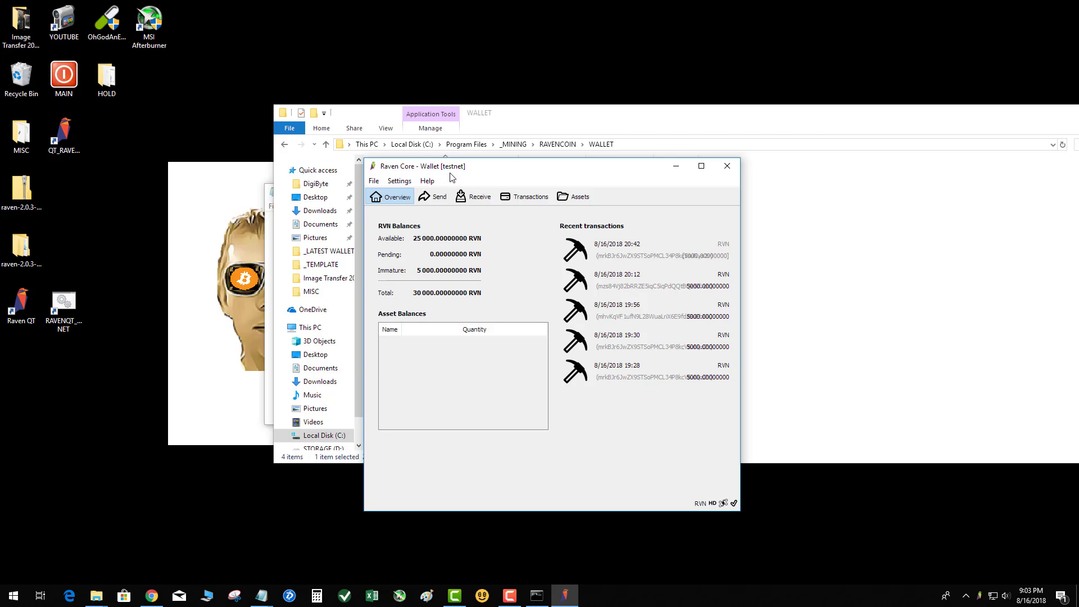
pyautogui.moveTo(441, 181)
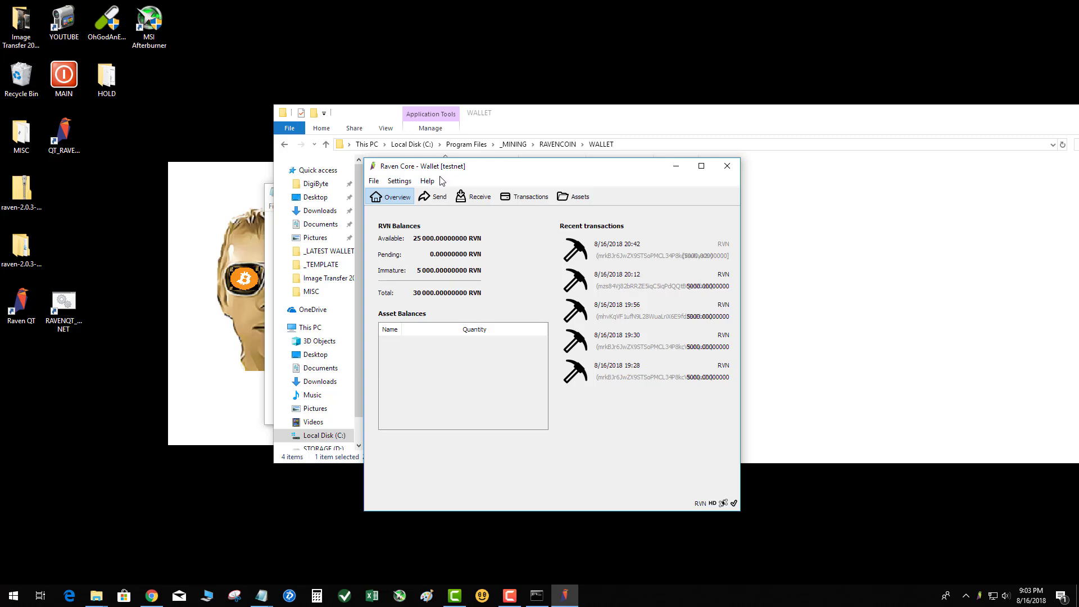
pyautogui.moveTo(661, 93)
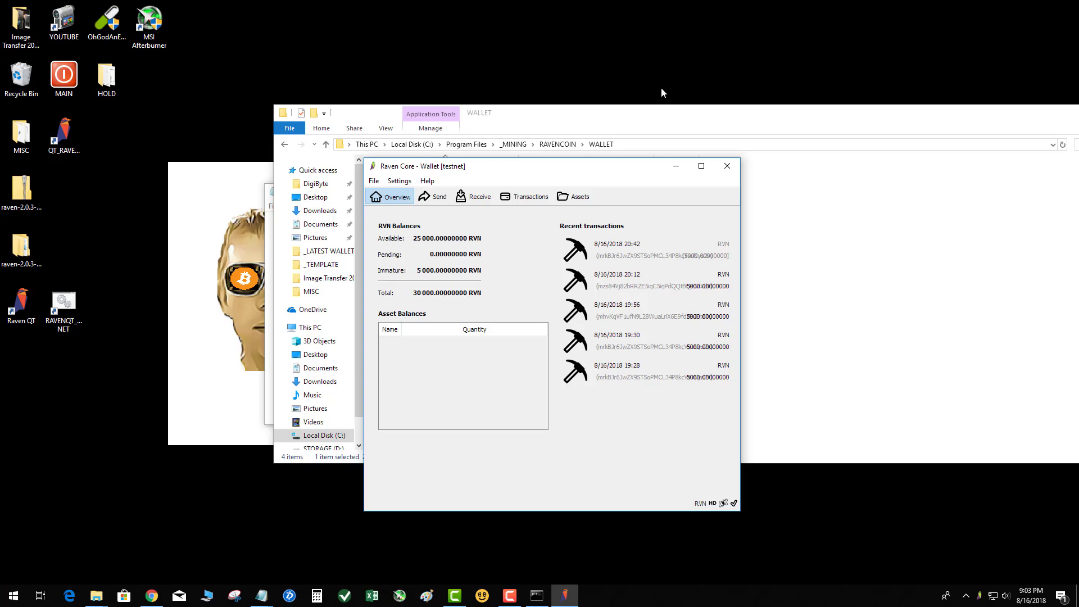
pyautogui.click(579, 196)
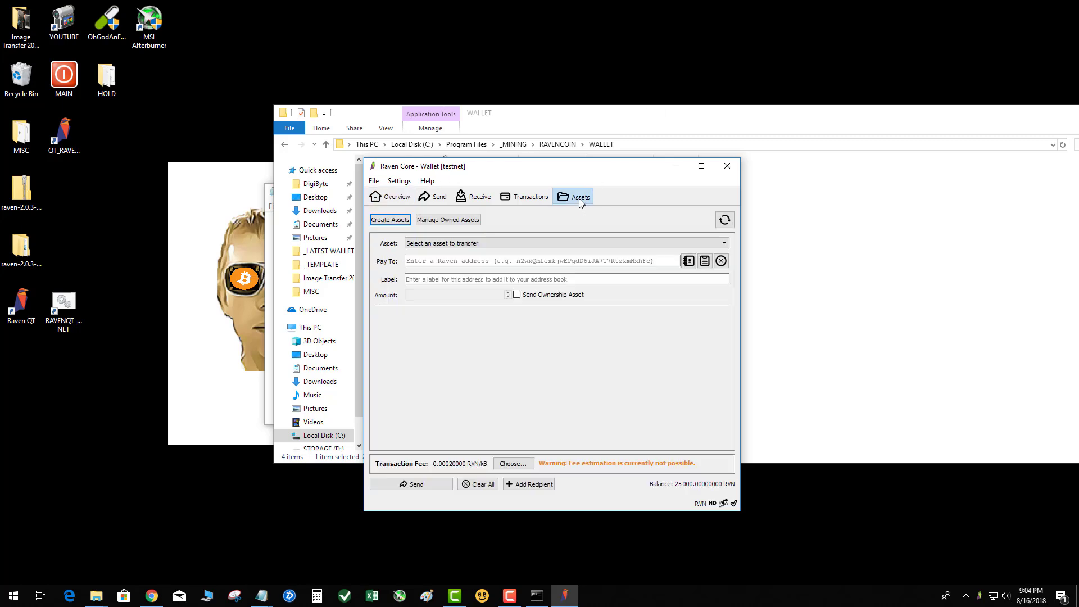
pyautogui.moveTo(530, 196)
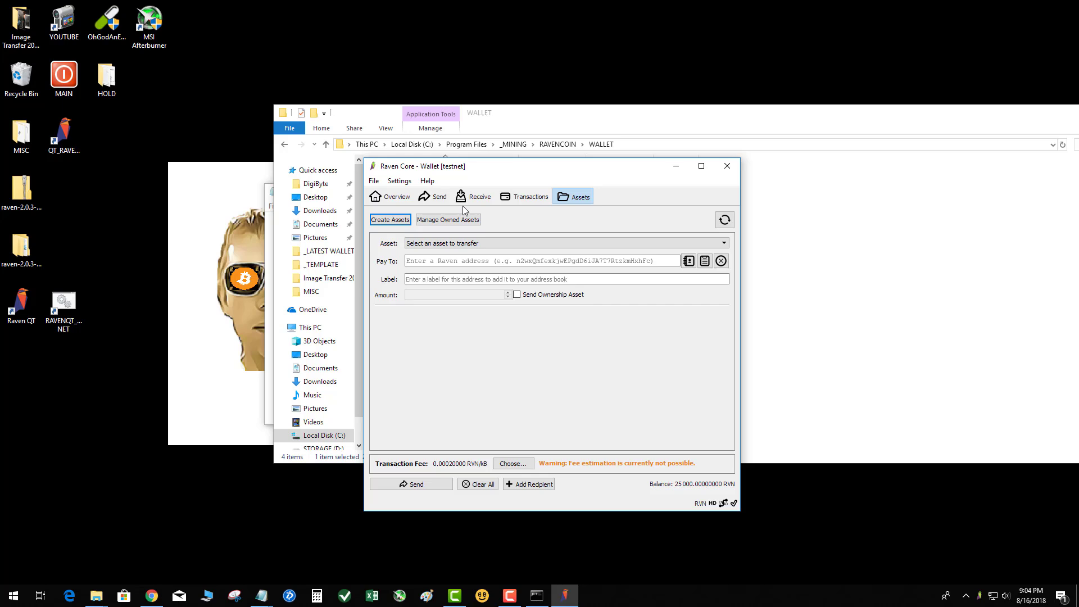
pyautogui.click(22, 305)
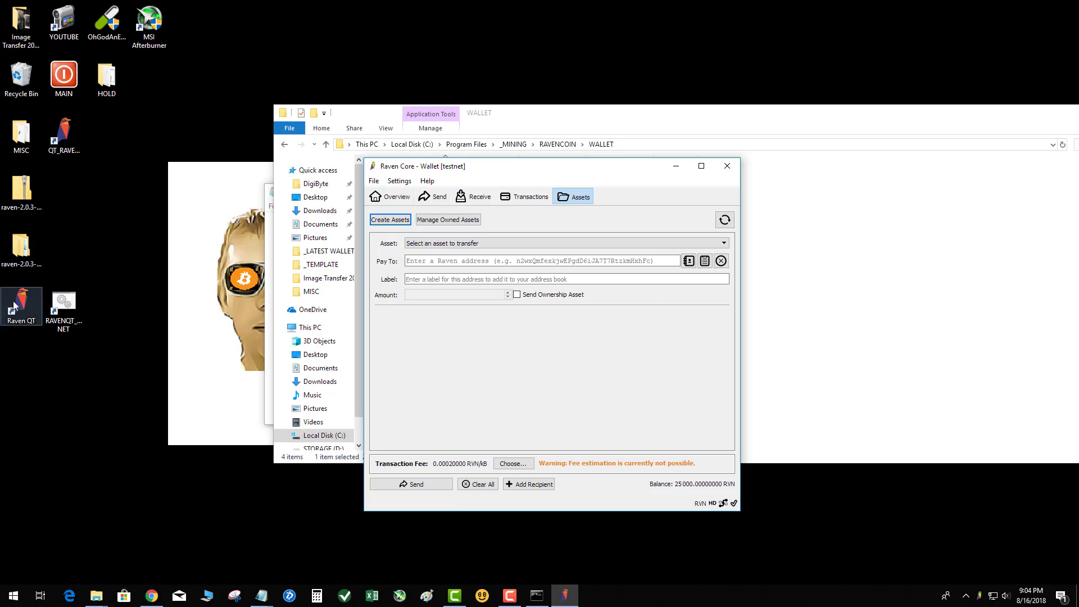
pyautogui.moveTo(719, 502)
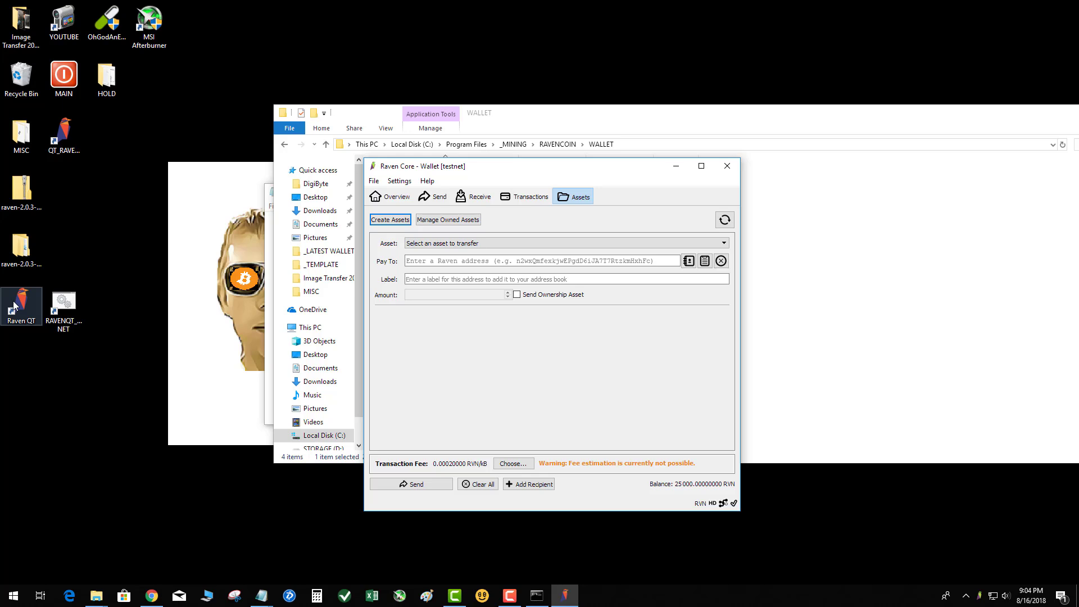